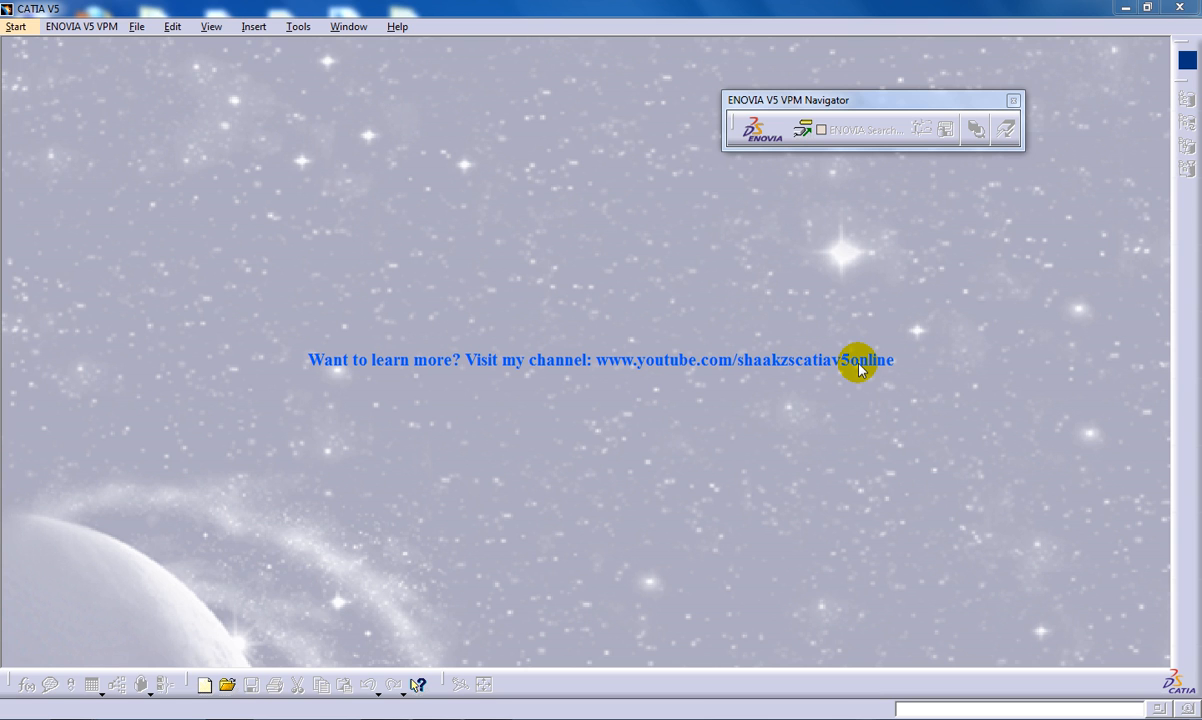
# Create a new empty part document, keeping the default name Part1.
pyautogui.click(16, 28)
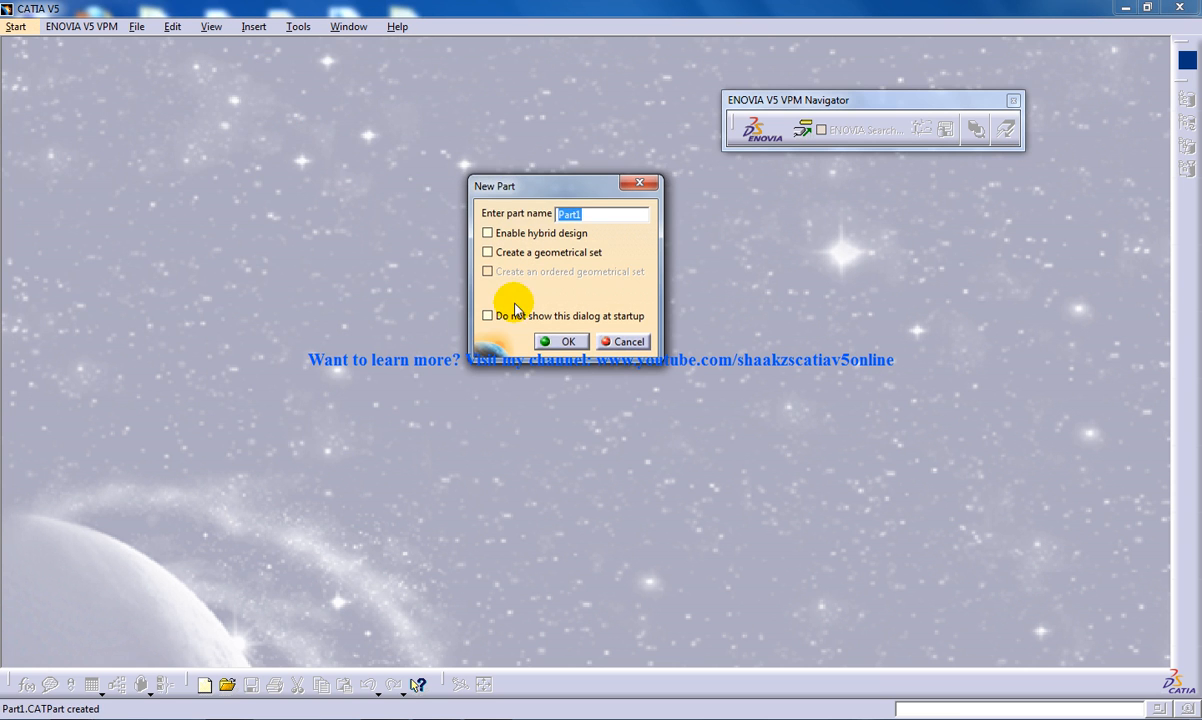
pyautogui.click(560, 340)
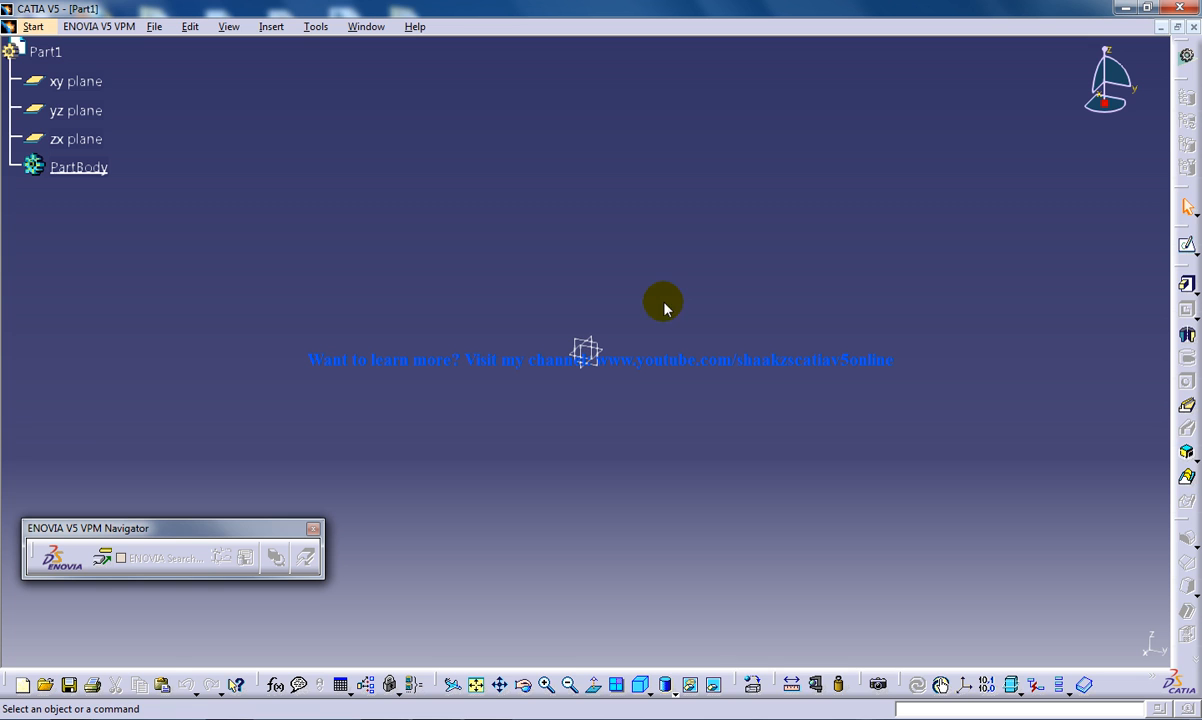
pyautogui.moveTo(666, 324)
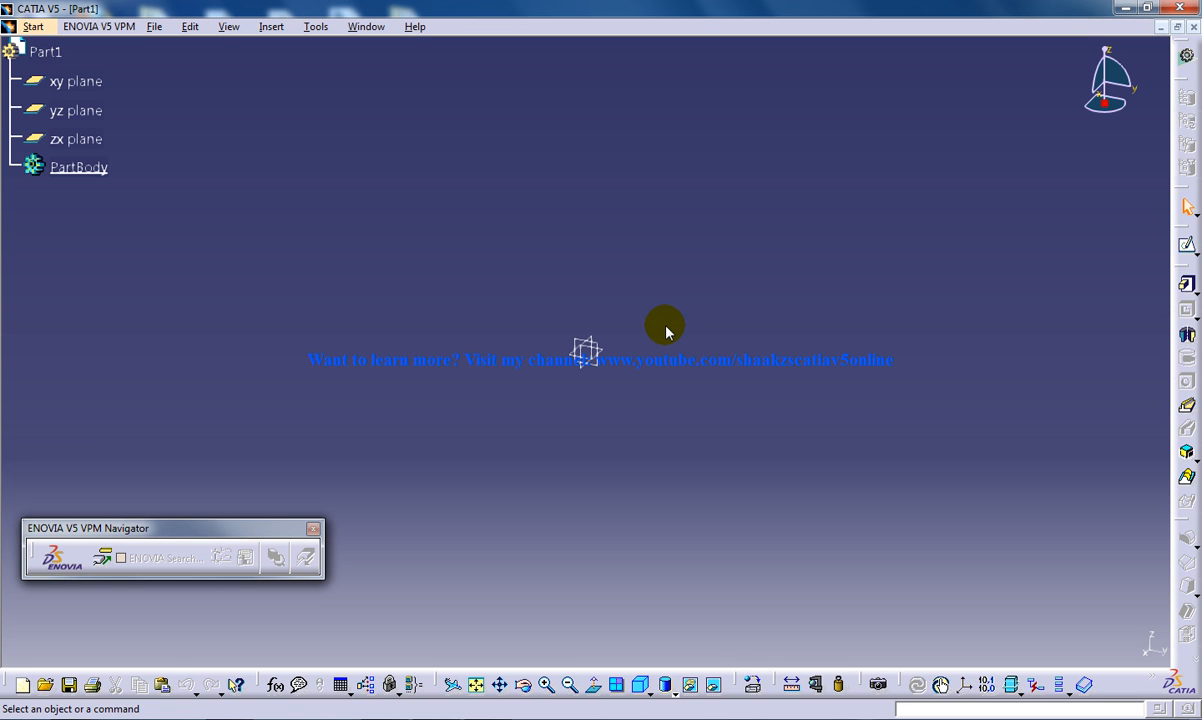
pyautogui.moveTo(646, 352)
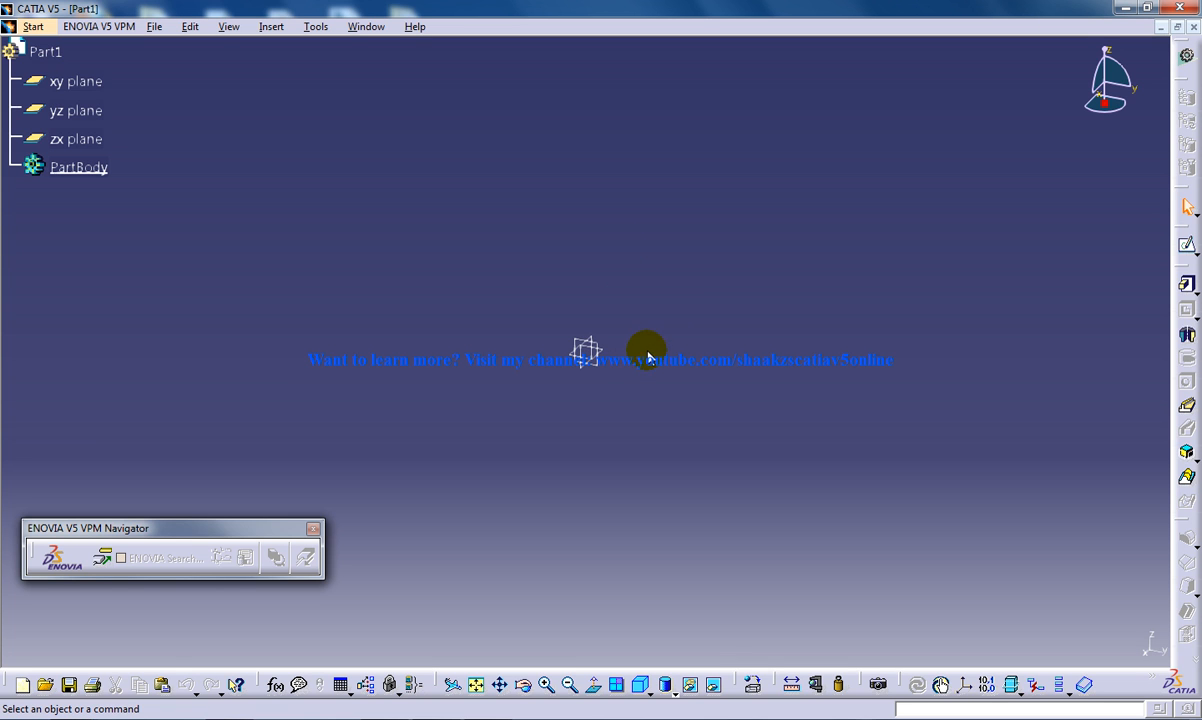
pyautogui.moveTo(652, 366)
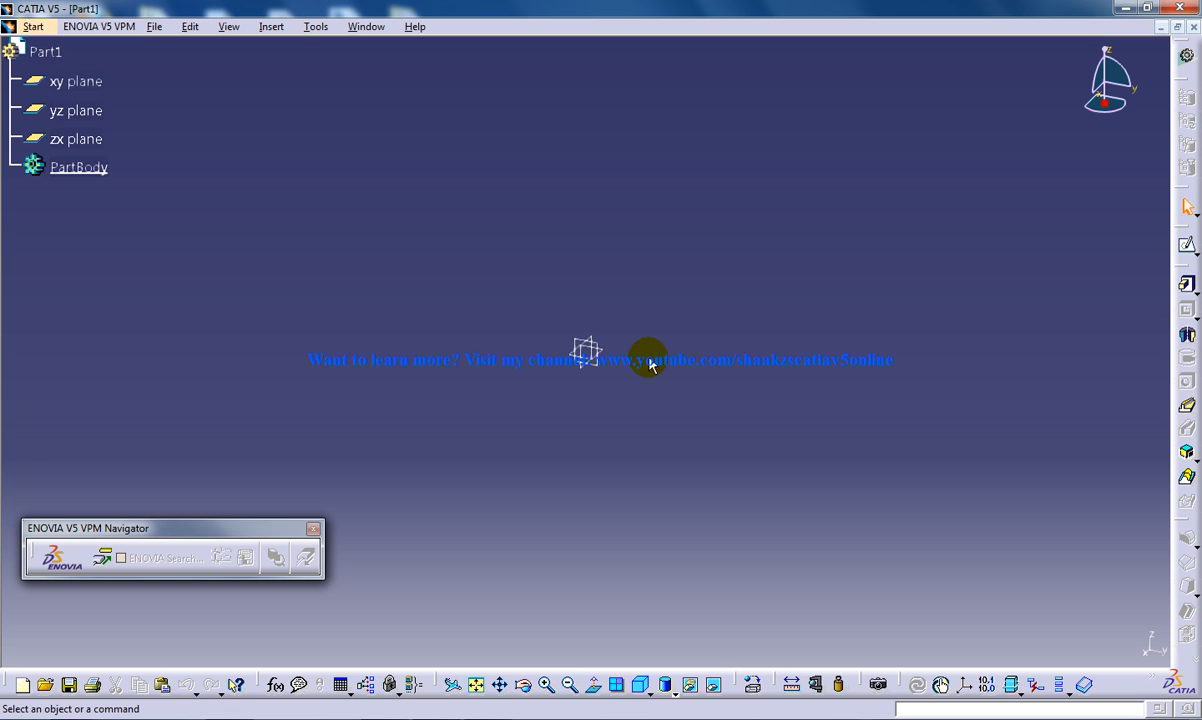
pyautogui.moveTo(644, 298)
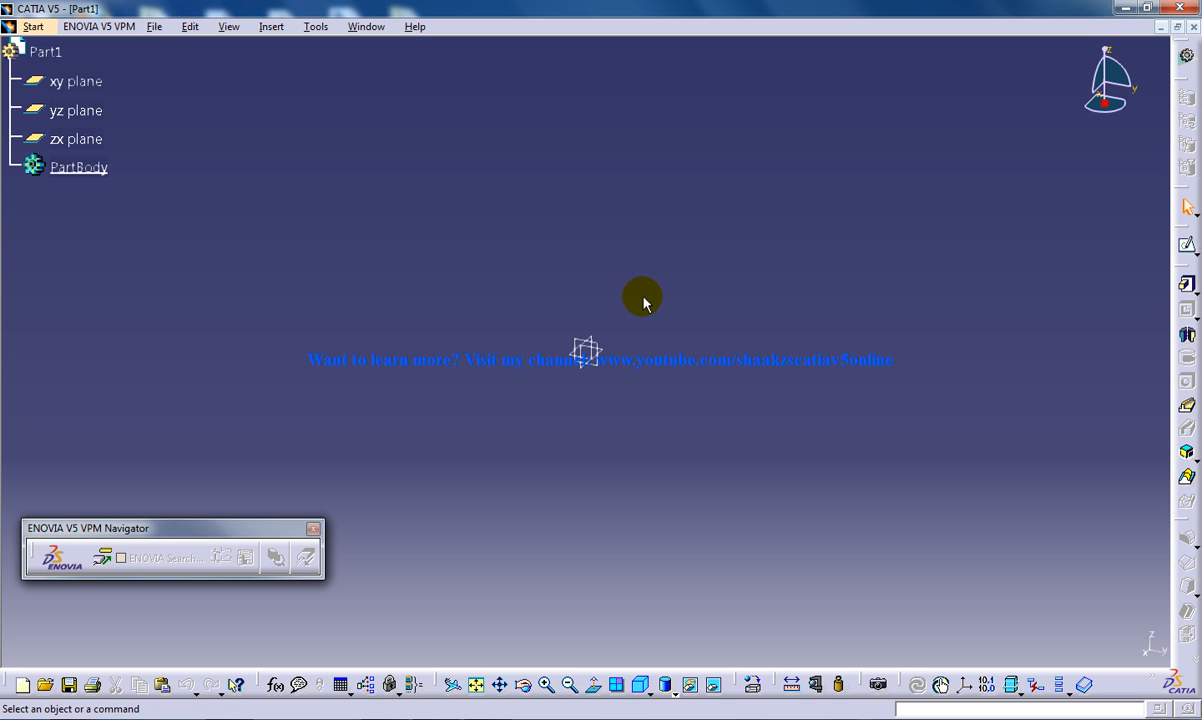
pyautogui.moveTo(844, 322)
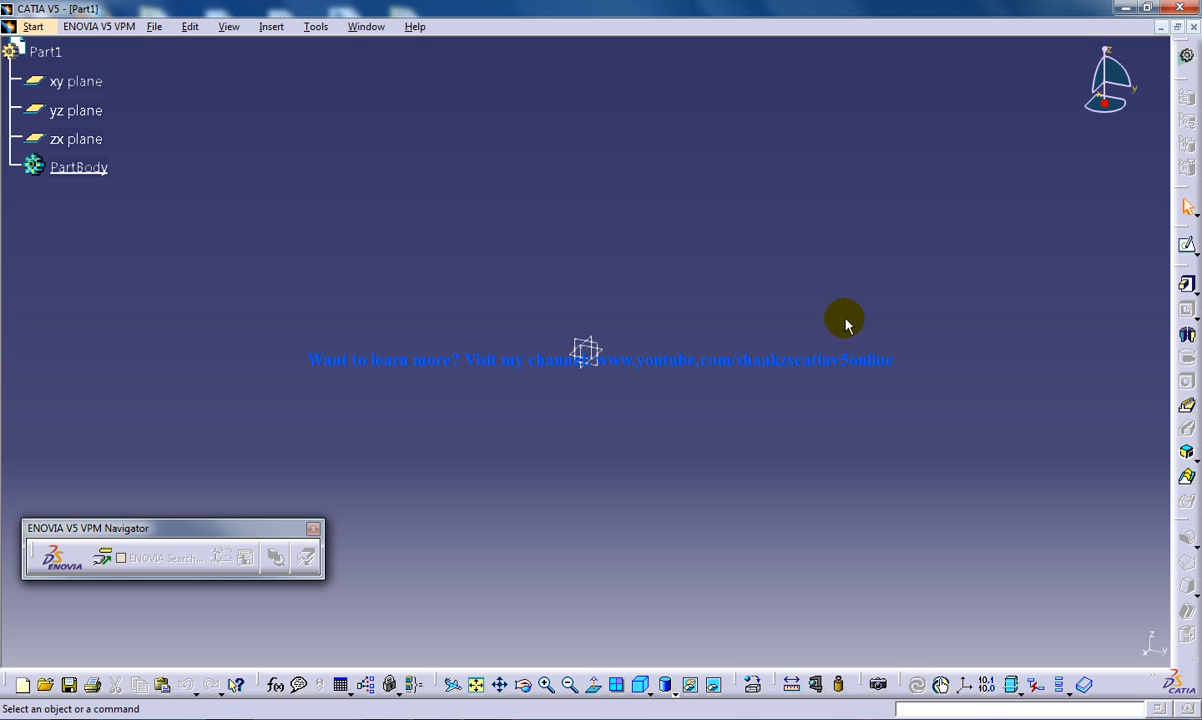
# Sketch a rectangle and pad it 40 mm into a solid block.
pyautogui.click(76, 110)
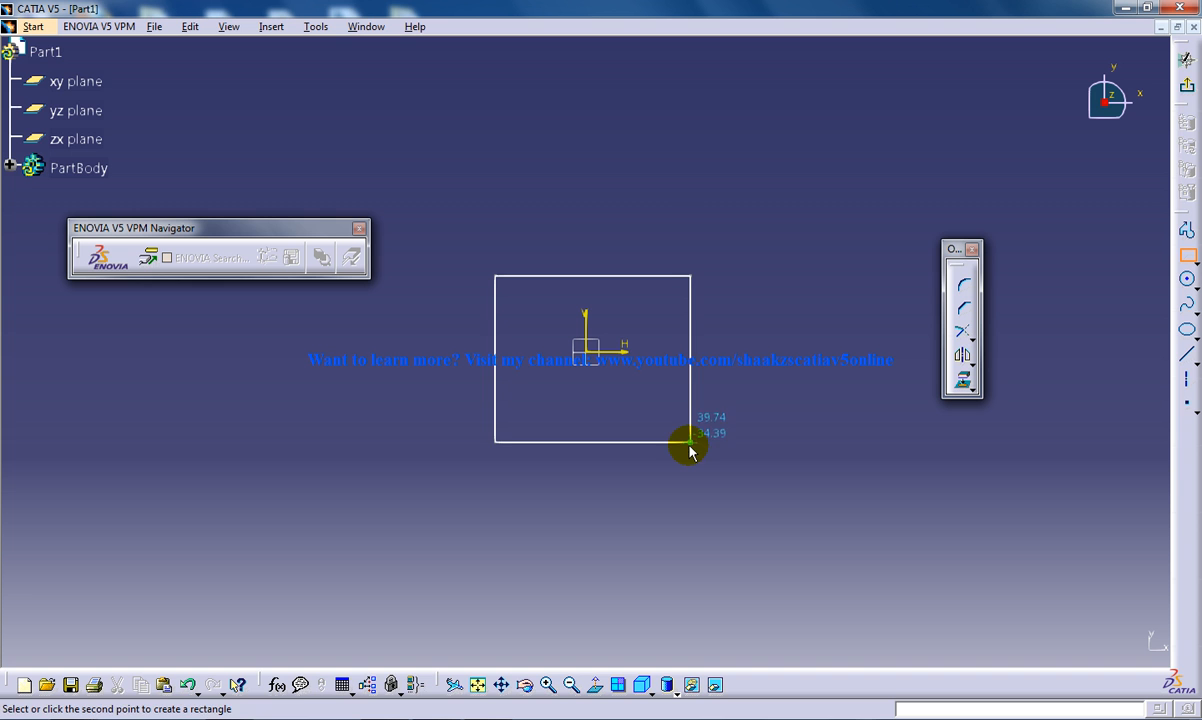
pyautogui.click(688, 448)
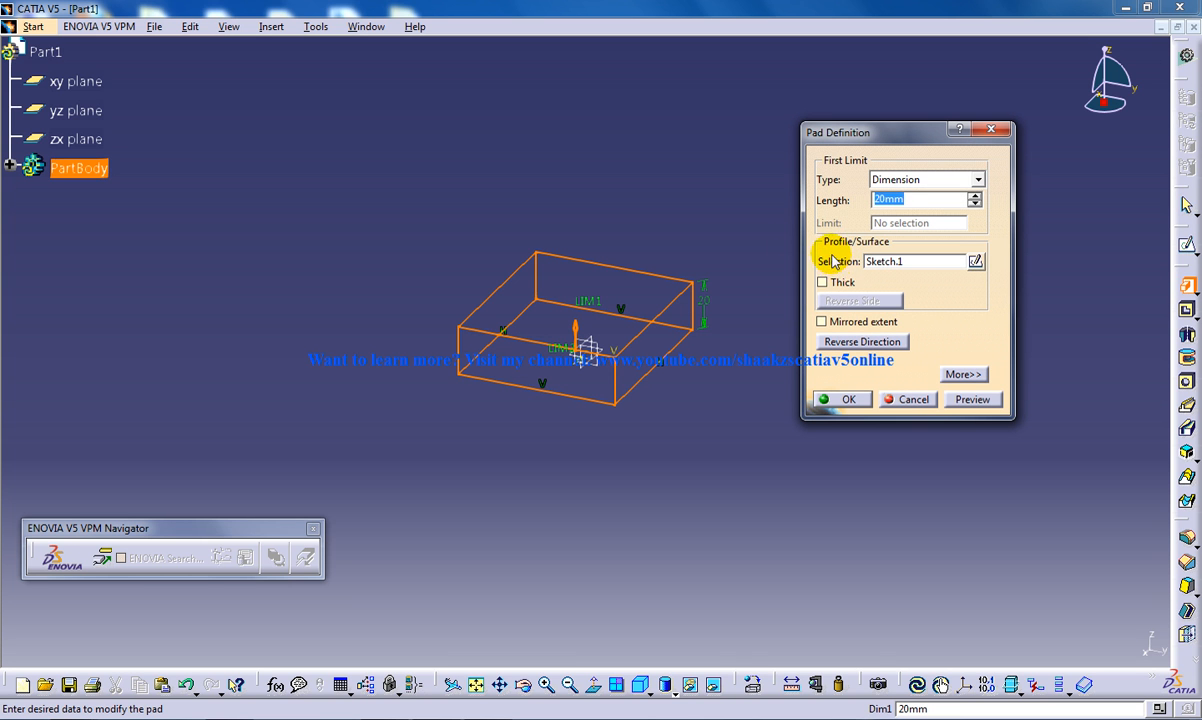
pyautogui.write('40')
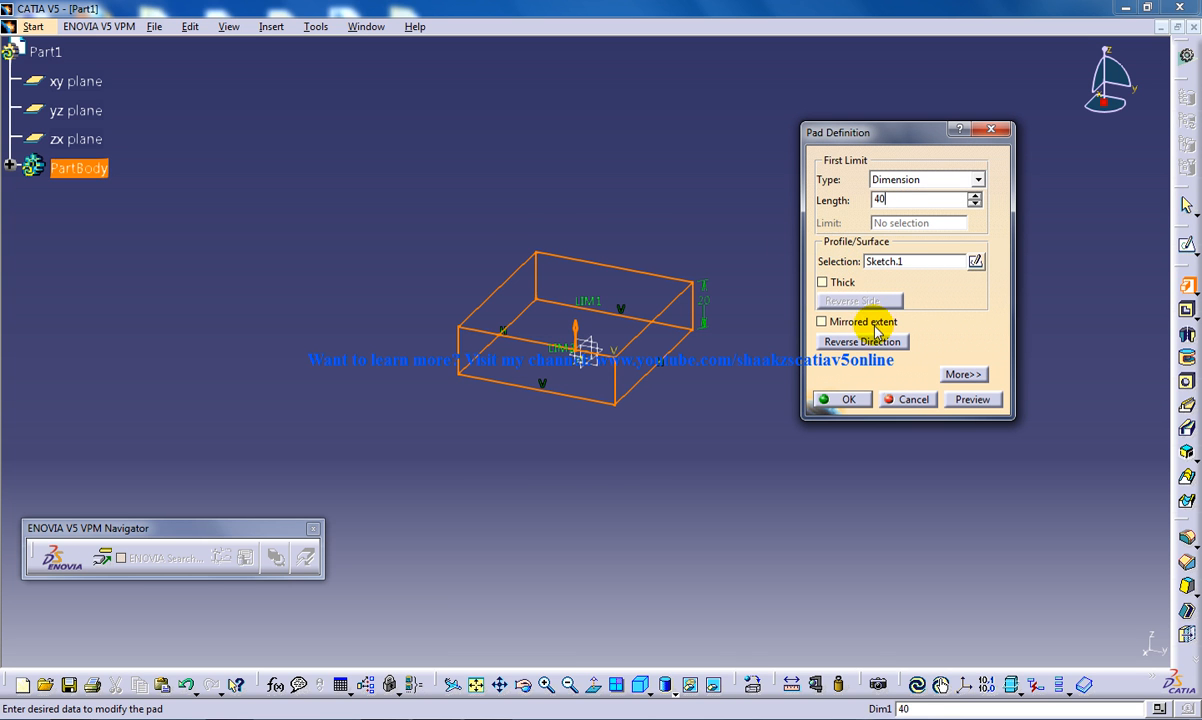
pyautogui.click(840, 400)
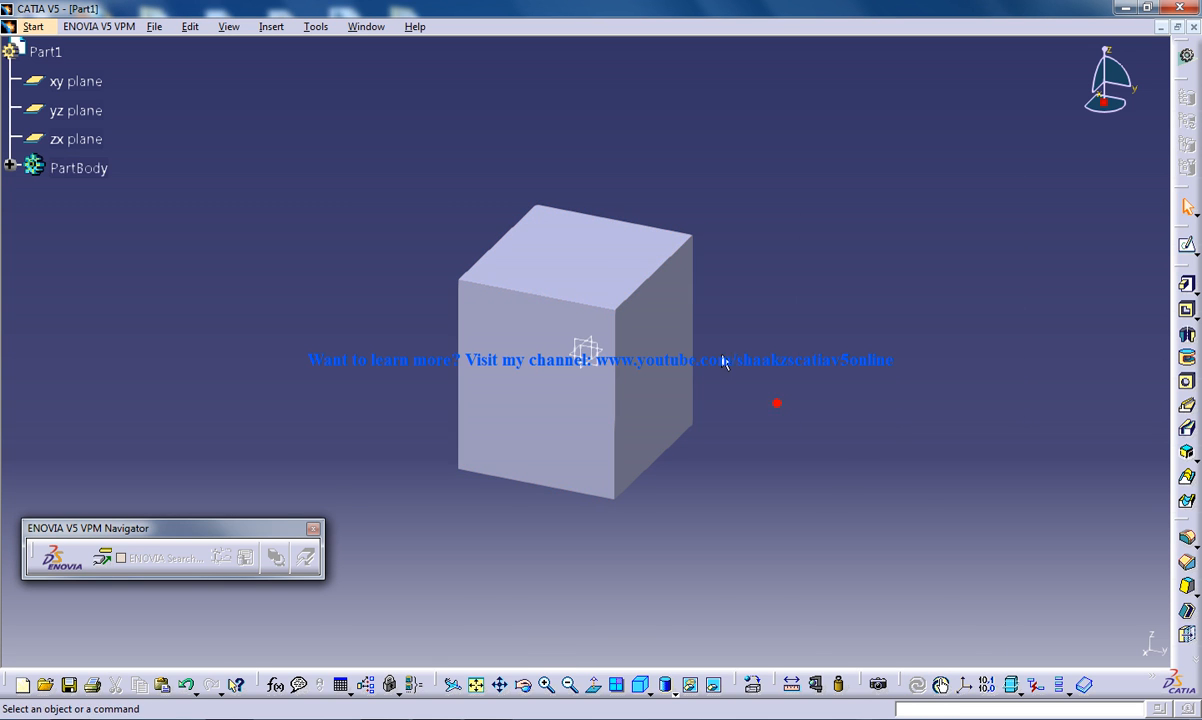
pyautogui.moveTo(666, 338)
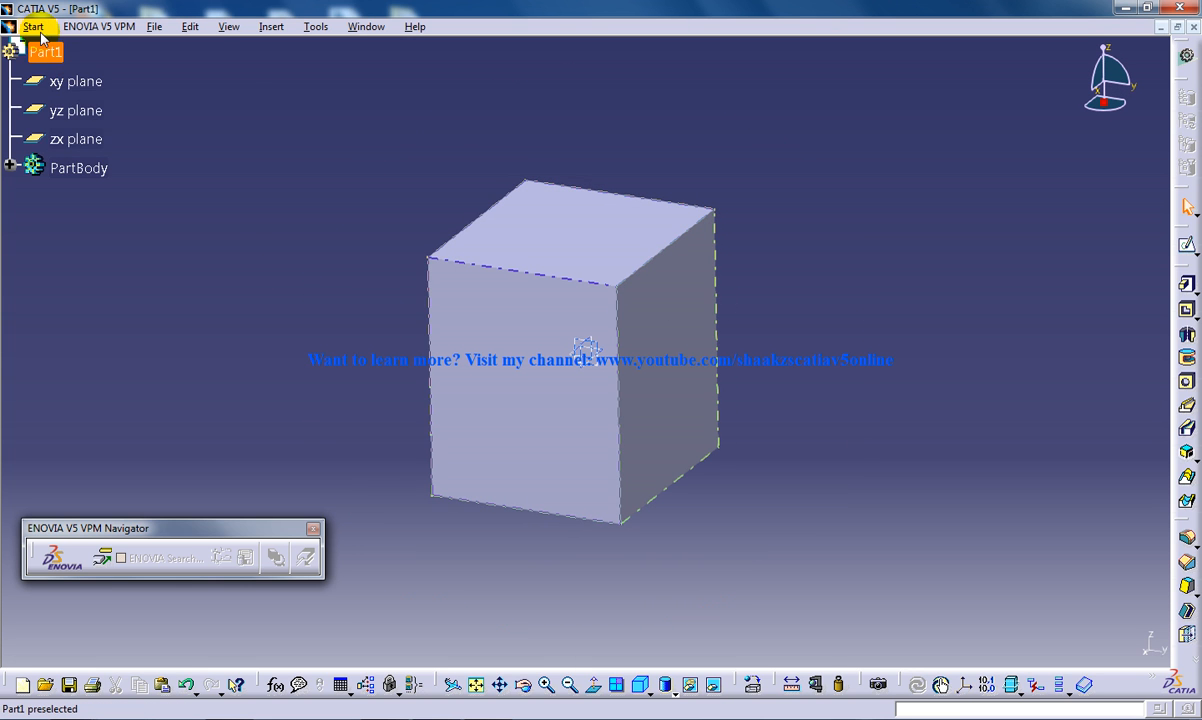
# Switch to the Wireframe and Surface Design workbench, keeping the block.
pyautogui.click(32, 26)
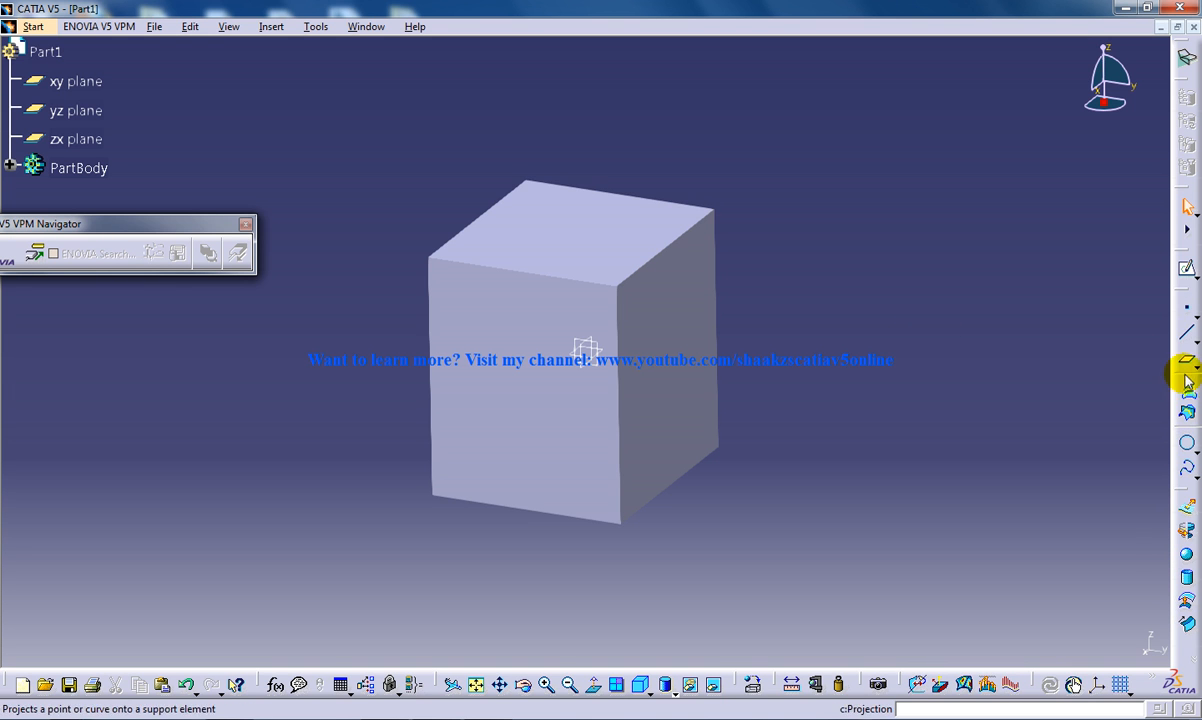
# Sketch a curved spline on the yz plane as the profile for an extruded surface.
pyautogui.click(76, 110)
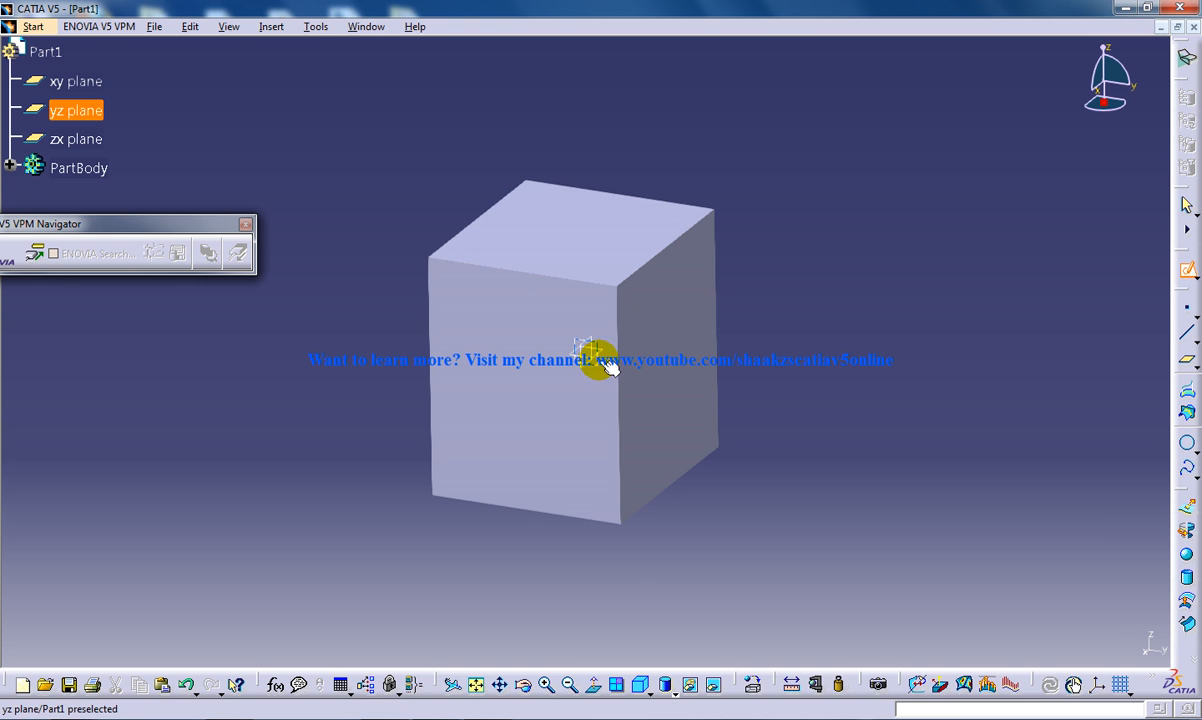
pyautogui.doubleClick(76, 108)
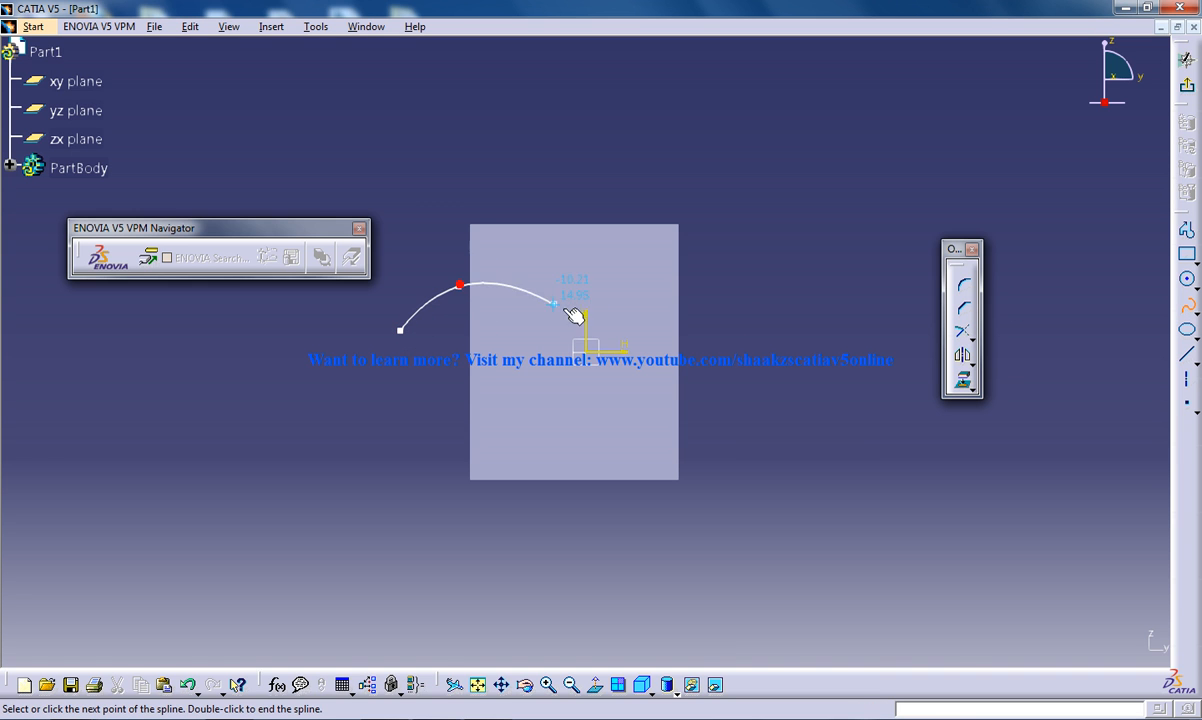
pyautogui.click(920, 248)
pyautogui.write('4')
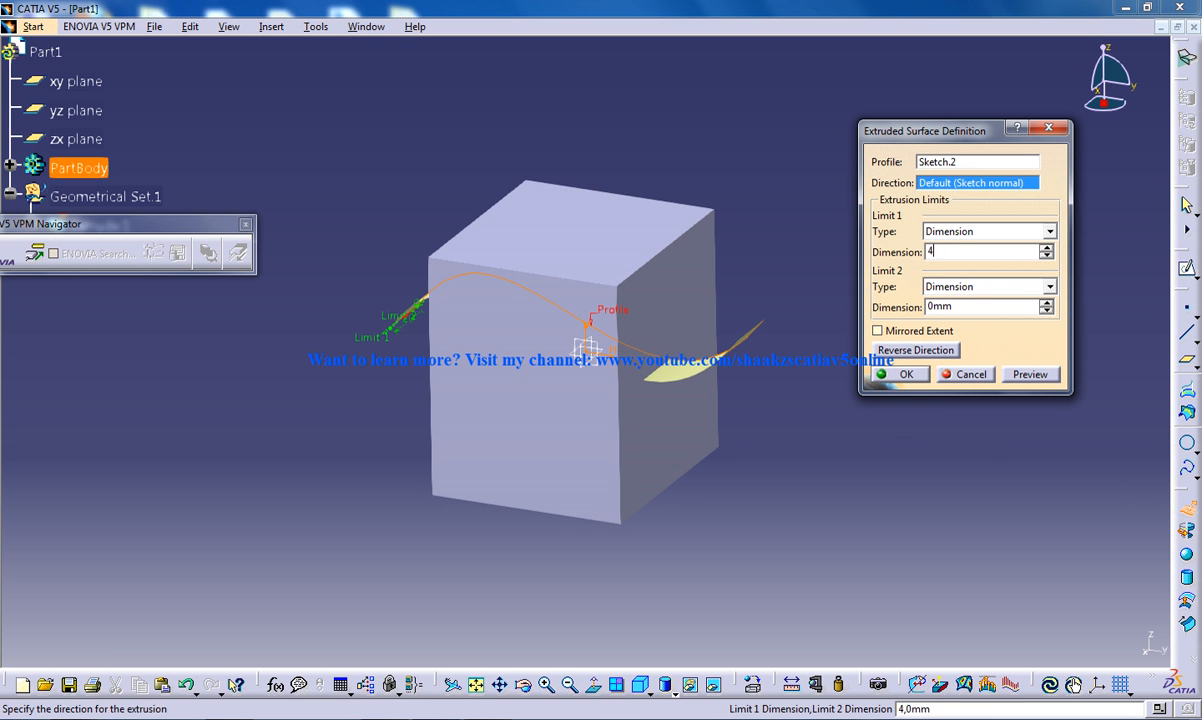
# Confirm the extruded surface from Sketch.2 so it passes through the block.
pyautogui.click(1030, 374)
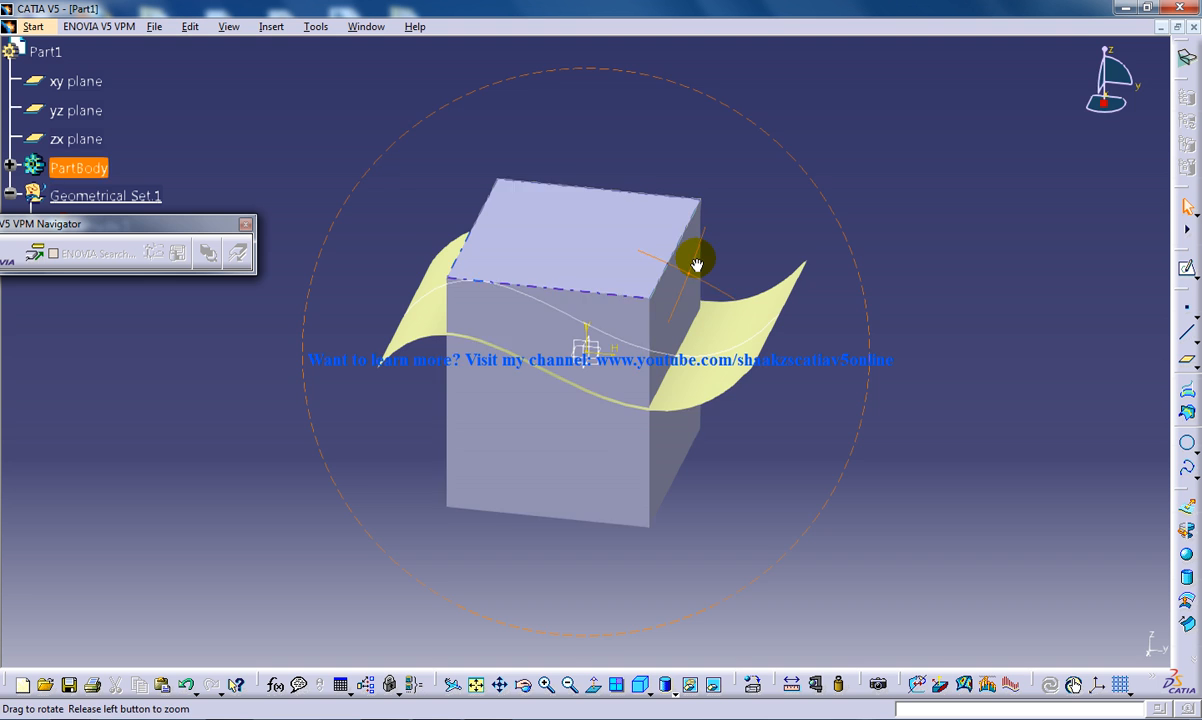
pyautogui.moveTo(696, 262); pyautogui.dragTo(664, 362)
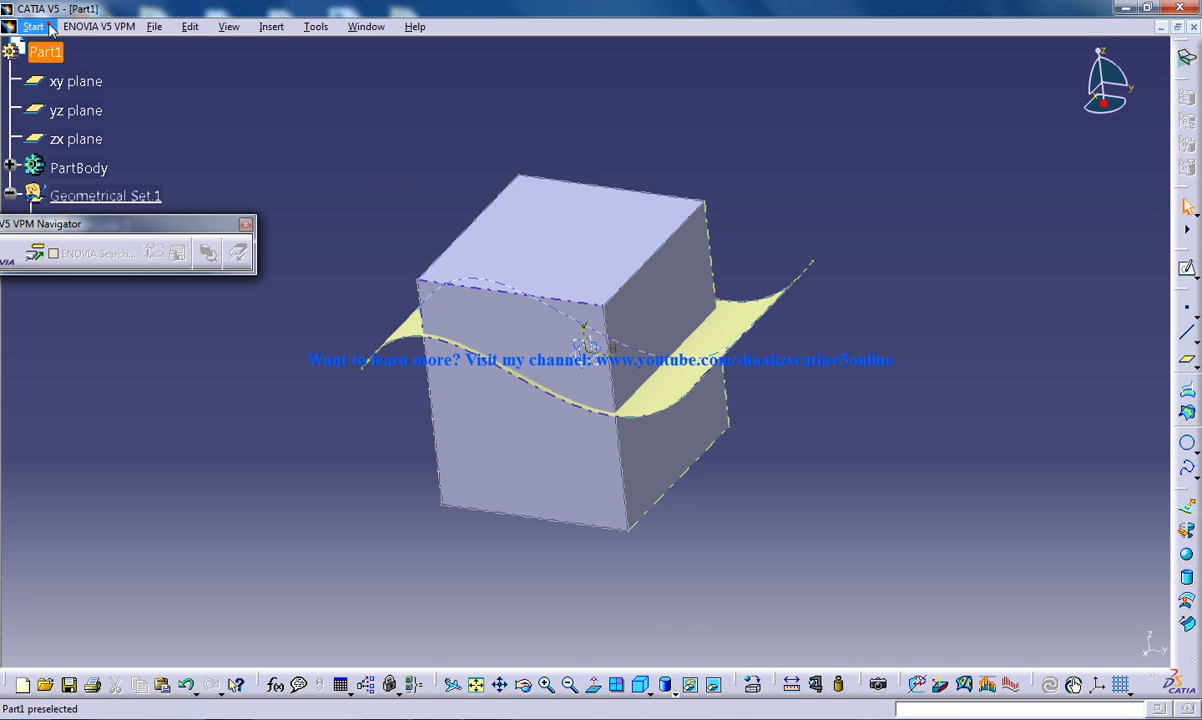
# Return to Part Design and start a Split, raising the in-work object warning.
pyautogui.click(32, 28)
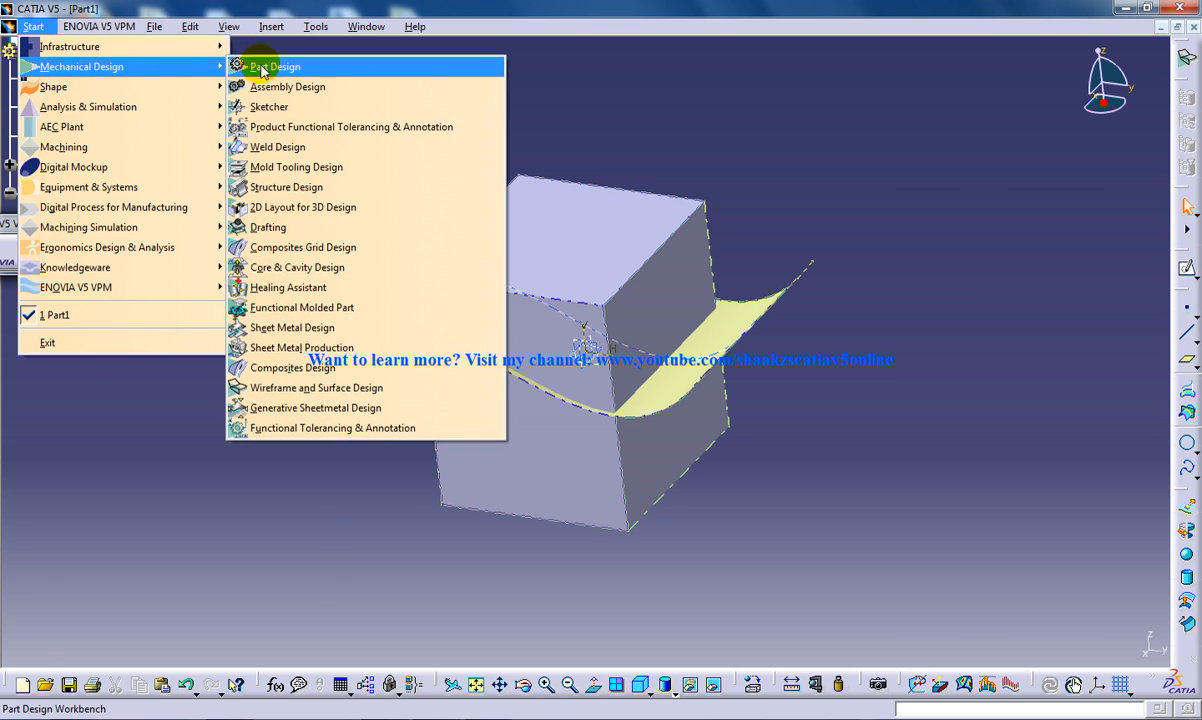
pyautogui.click(272, 26)
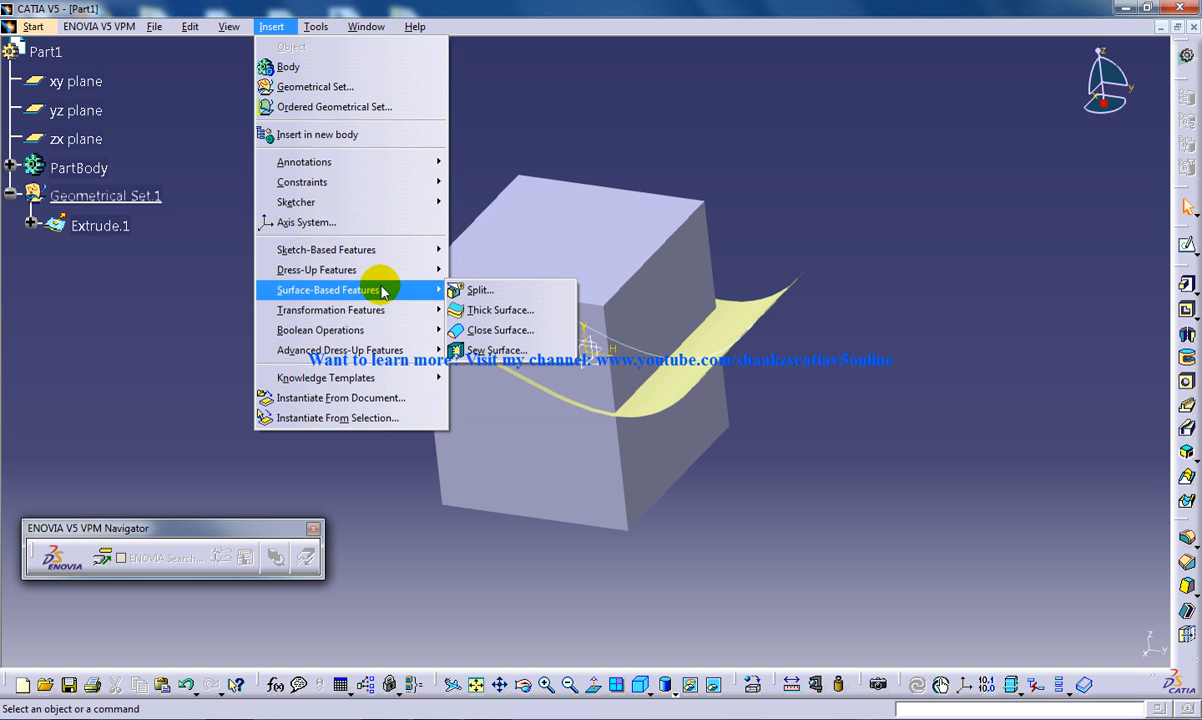
pyautogui.click(480, 288)
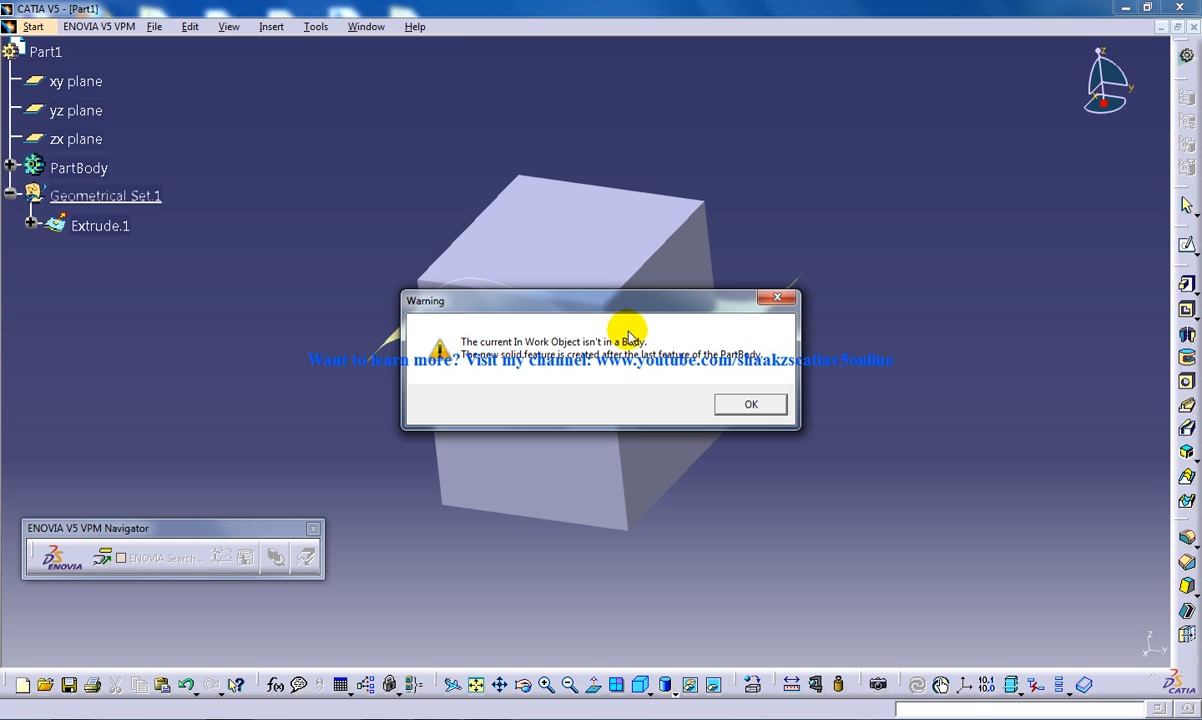
pyautogui.moveTo(546, 340)
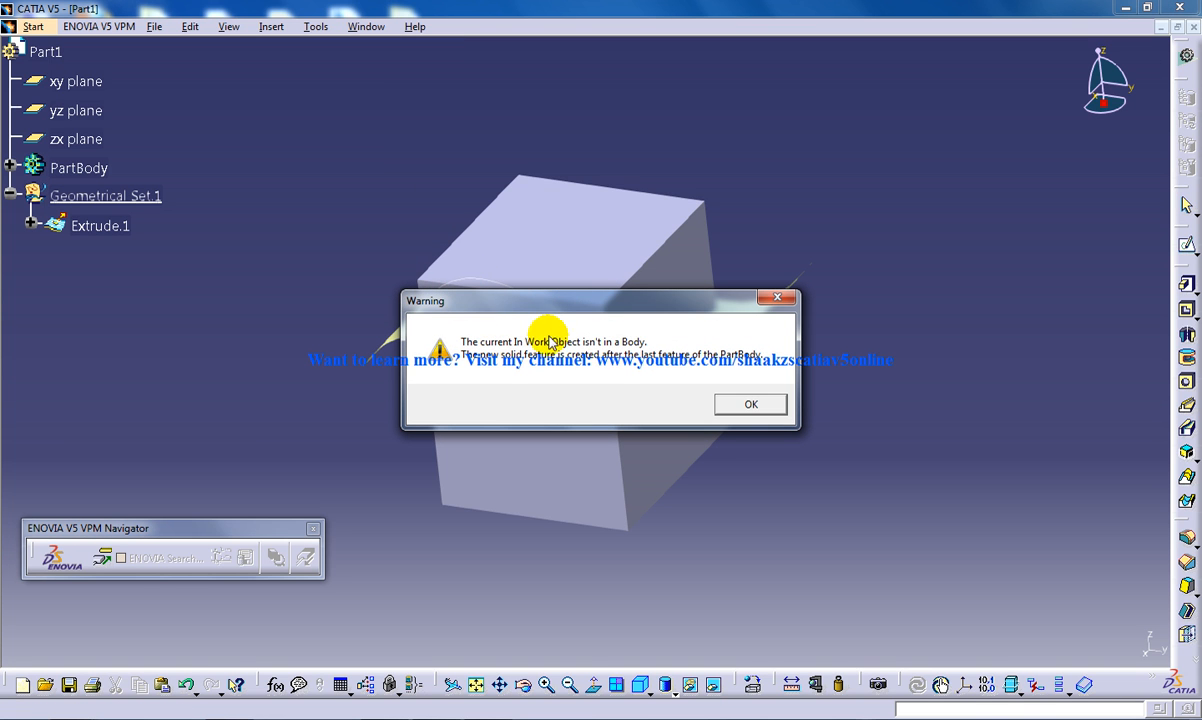
pyautogui.moveTo(750, 404)
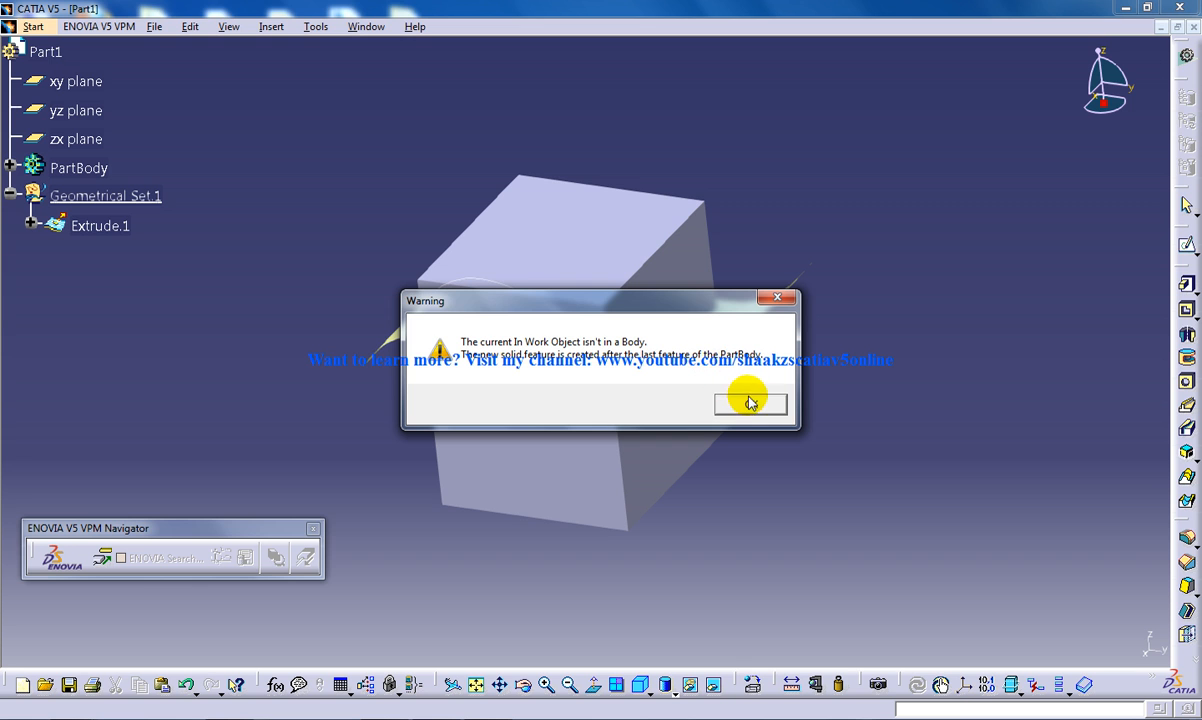
# Dismiss the in-work object warning, leaving block and surface intact.
pyautogui.click(750, 404)
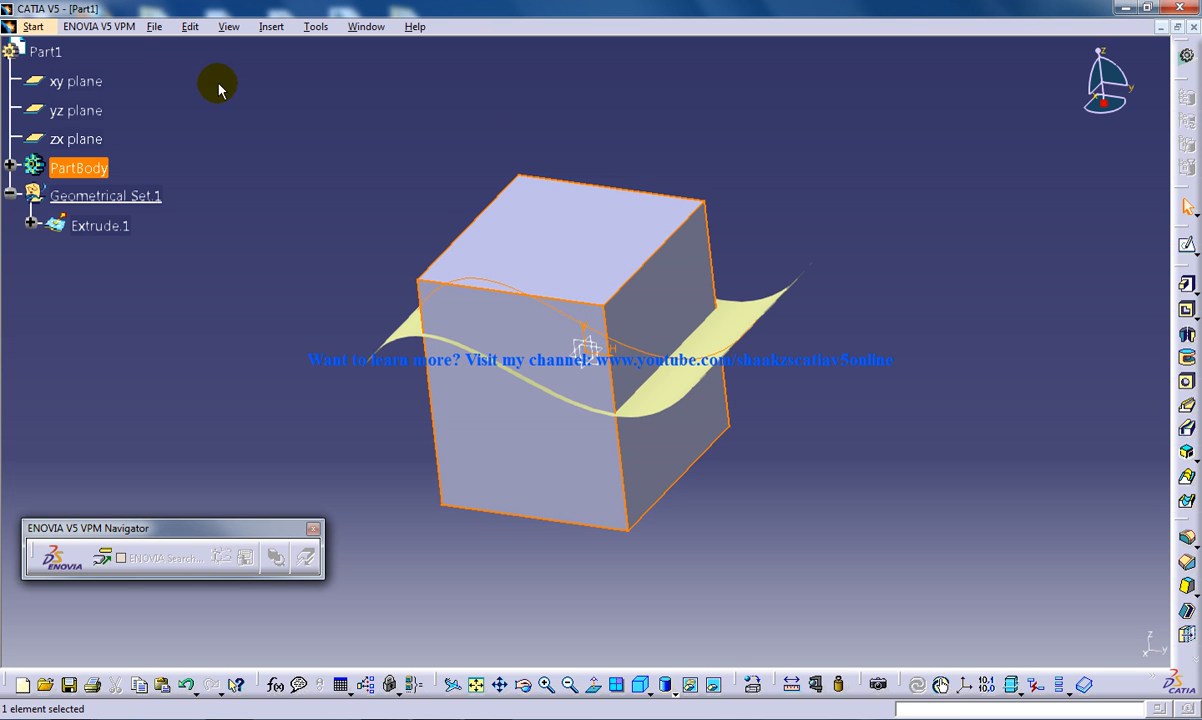
pyautogui.moveTo(32, 26)
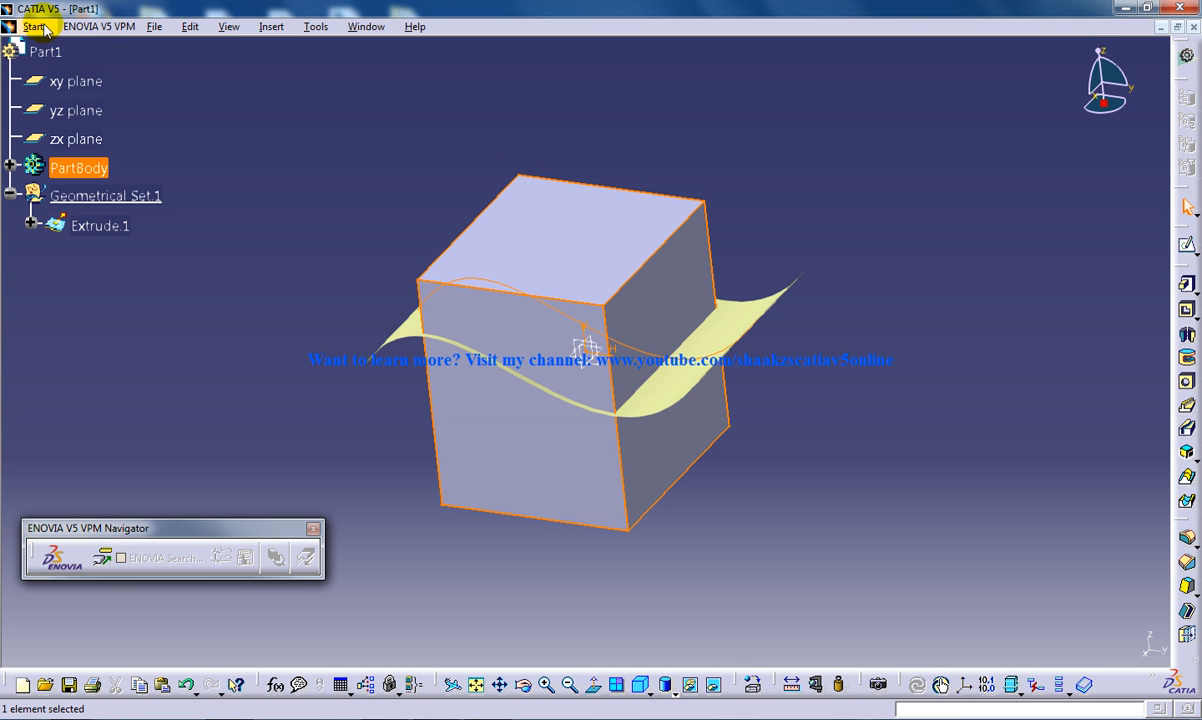
pyautogui.rightClick(80, 168)
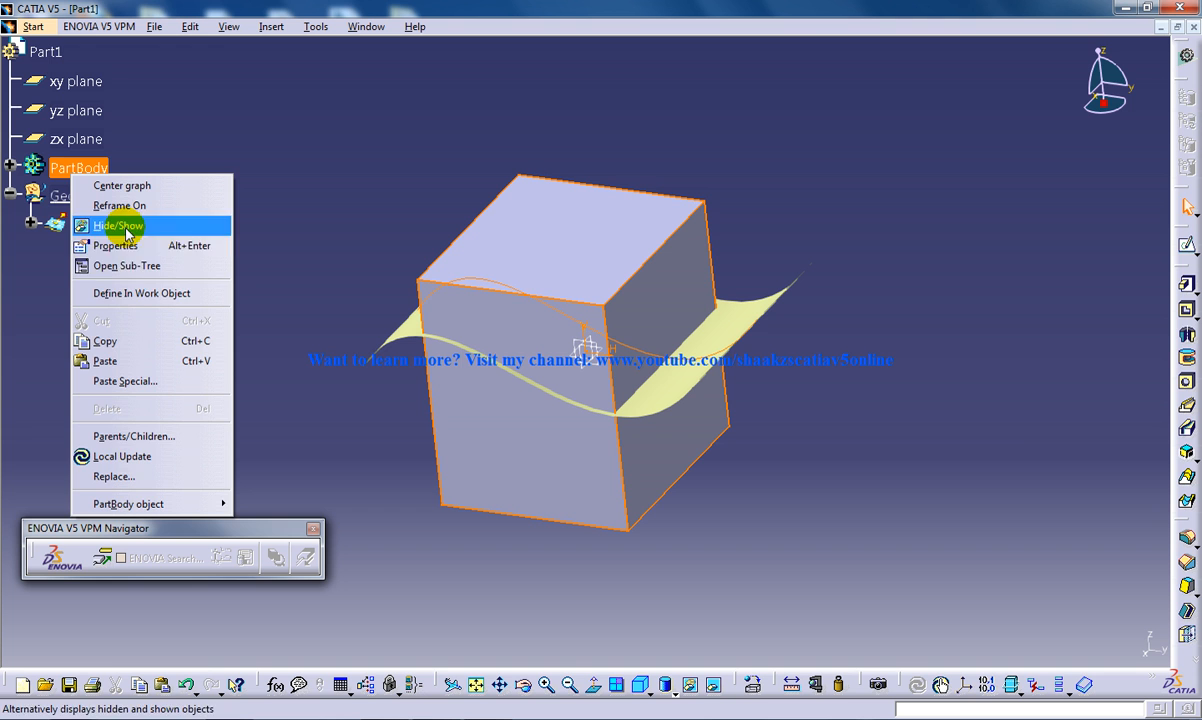
pyautogui.click(116, 224)
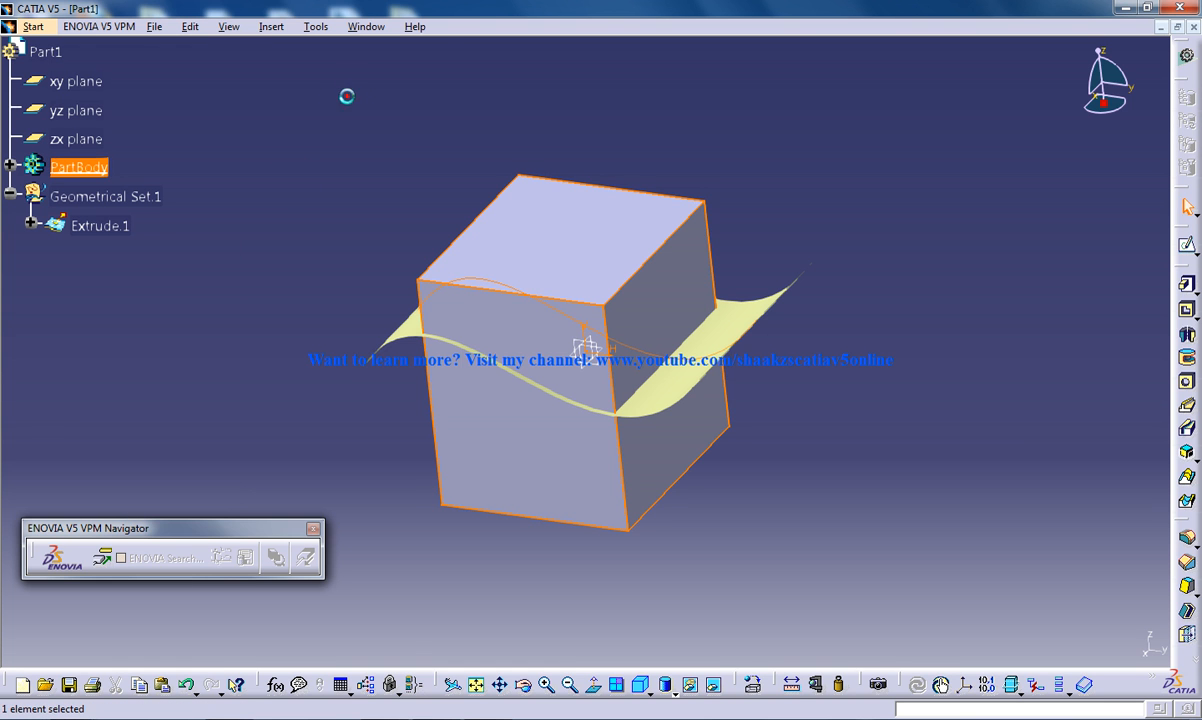
pyautogui.click(270, 26)
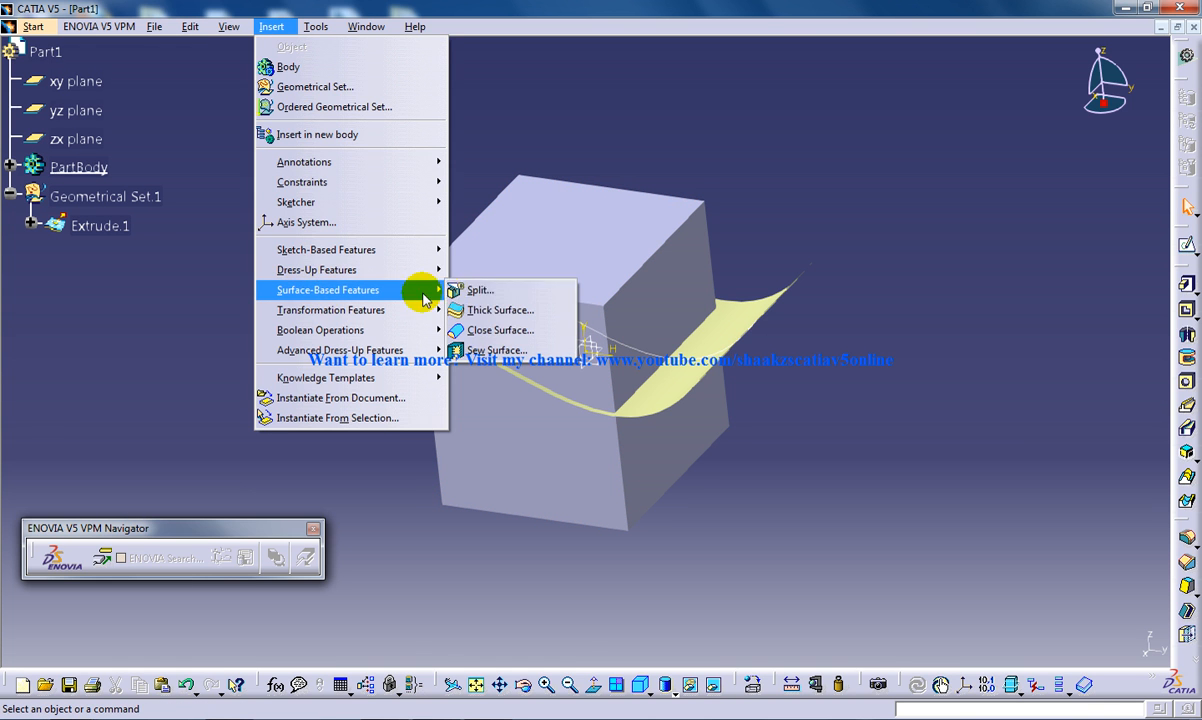
pyautogui.click(480, 290)
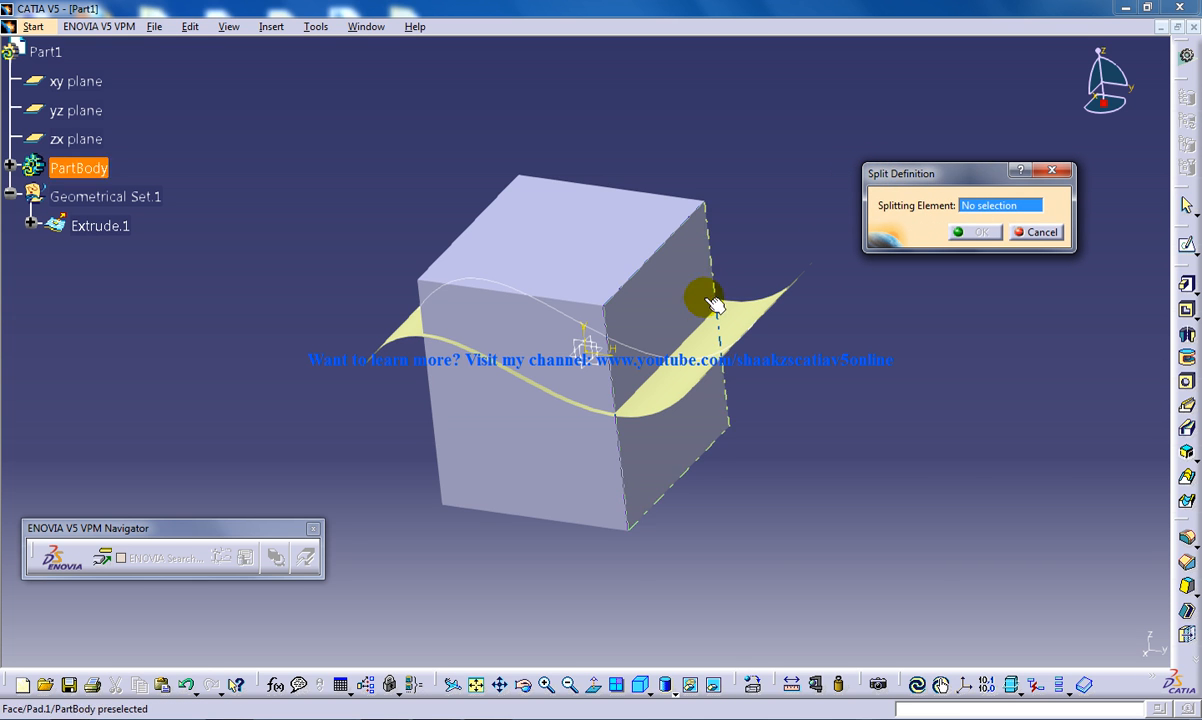
pyautogui.click(710, 304)
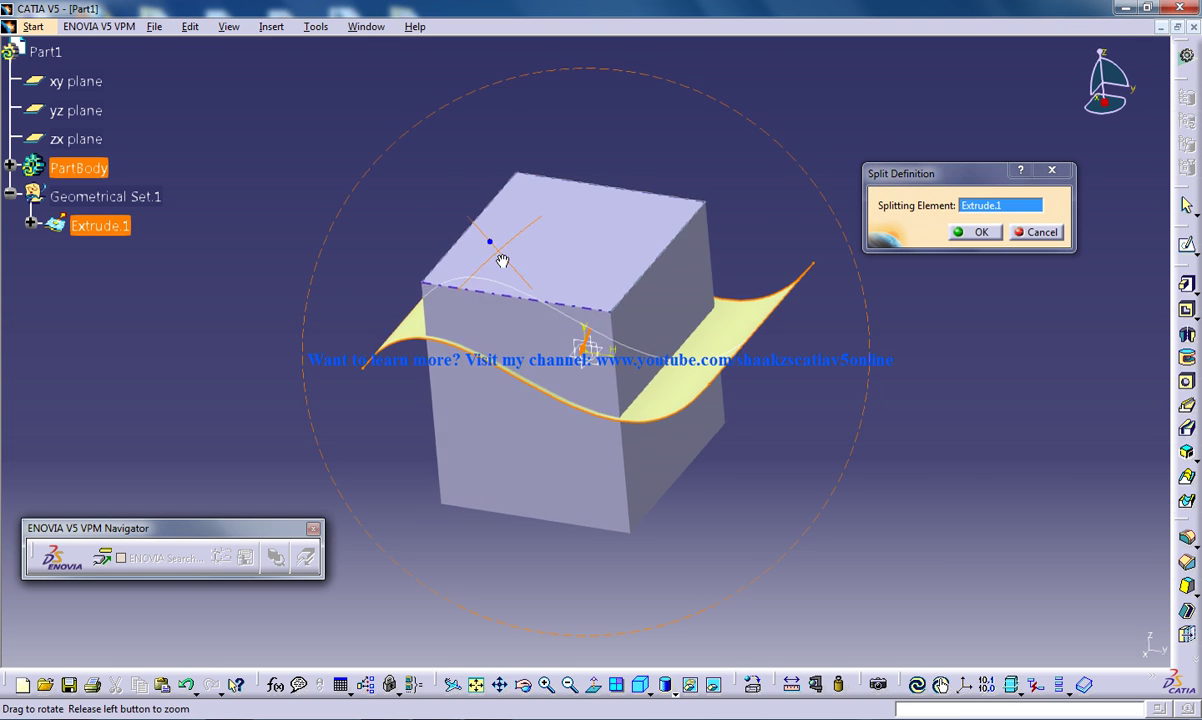
pyautogui.click(978, 232)
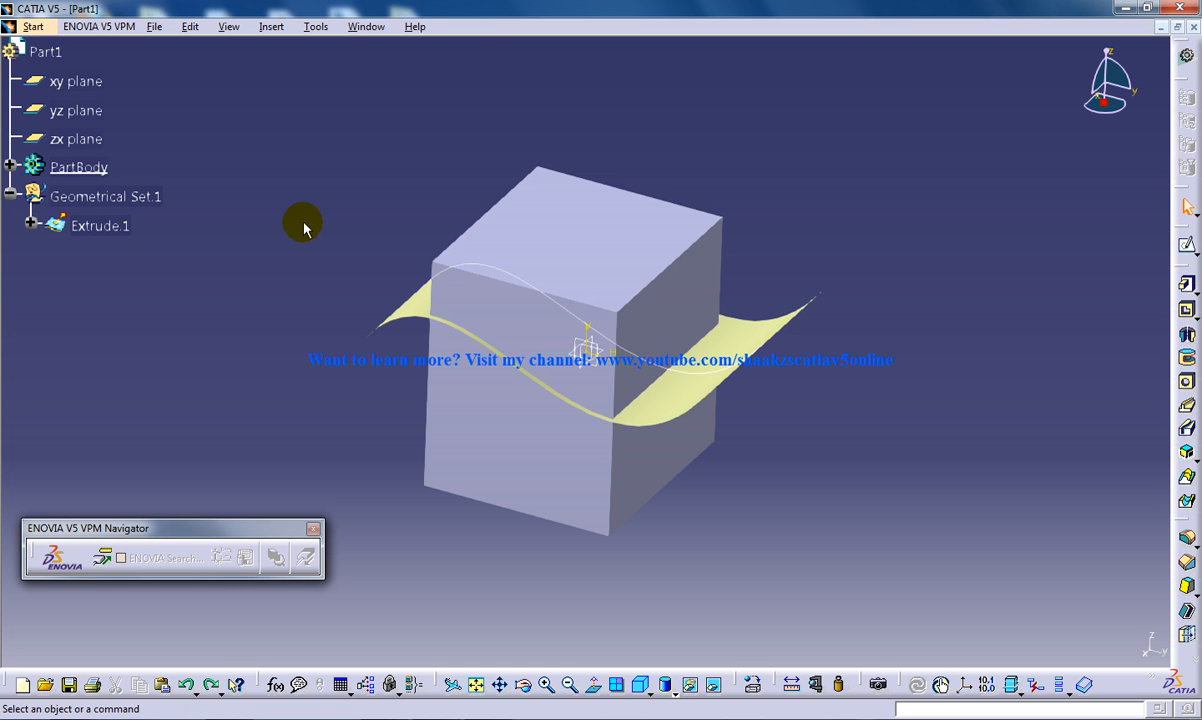
# Split the block with Extrude.1, keeping only the portion above the curved surface.
pyautogui.click(316, 26)
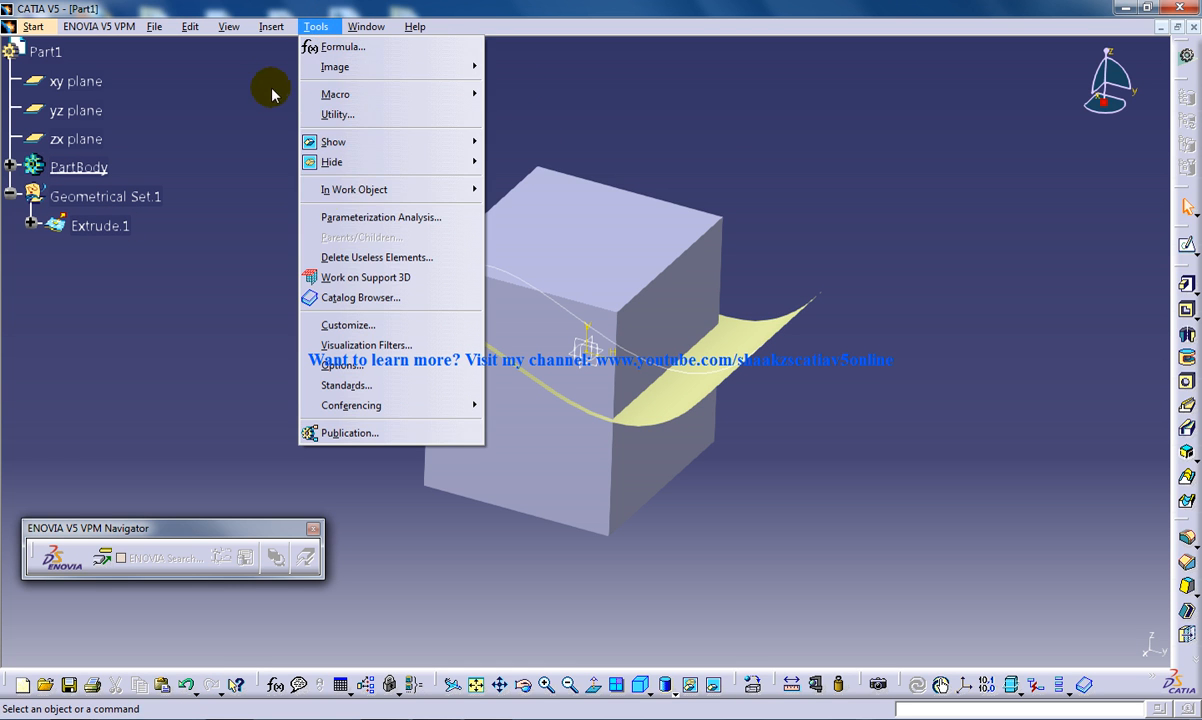
pyautogui.click(272, 26)
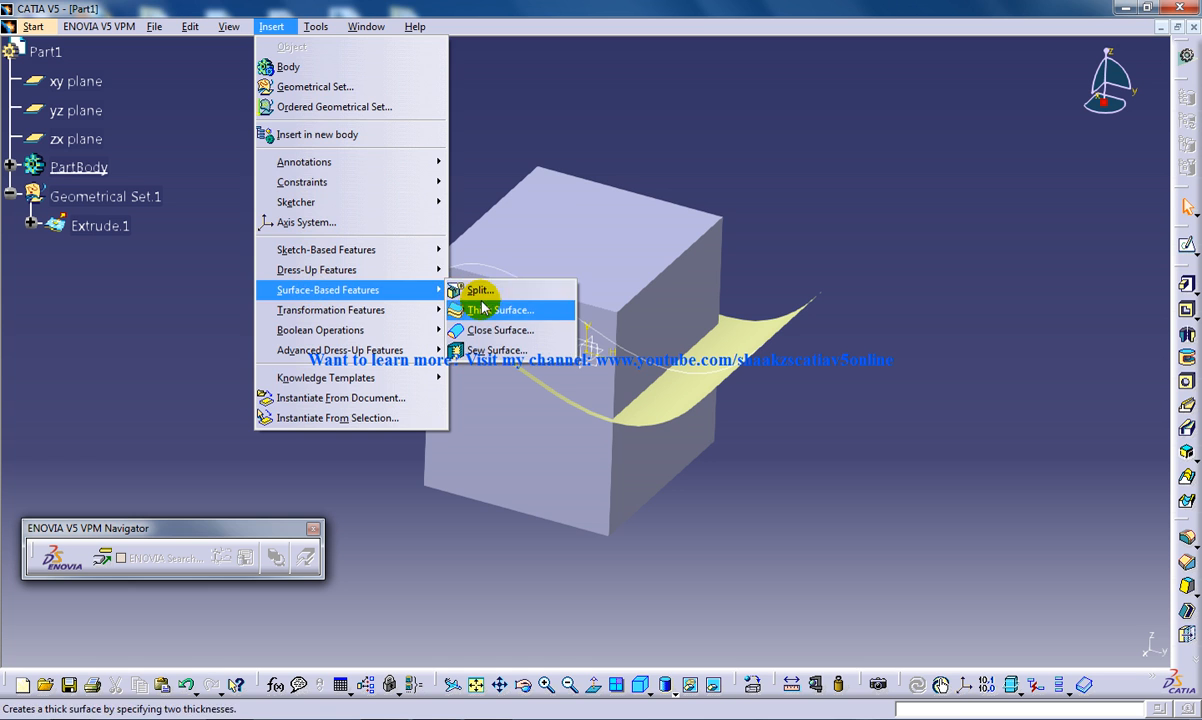
pyautogui.click(480, 288)
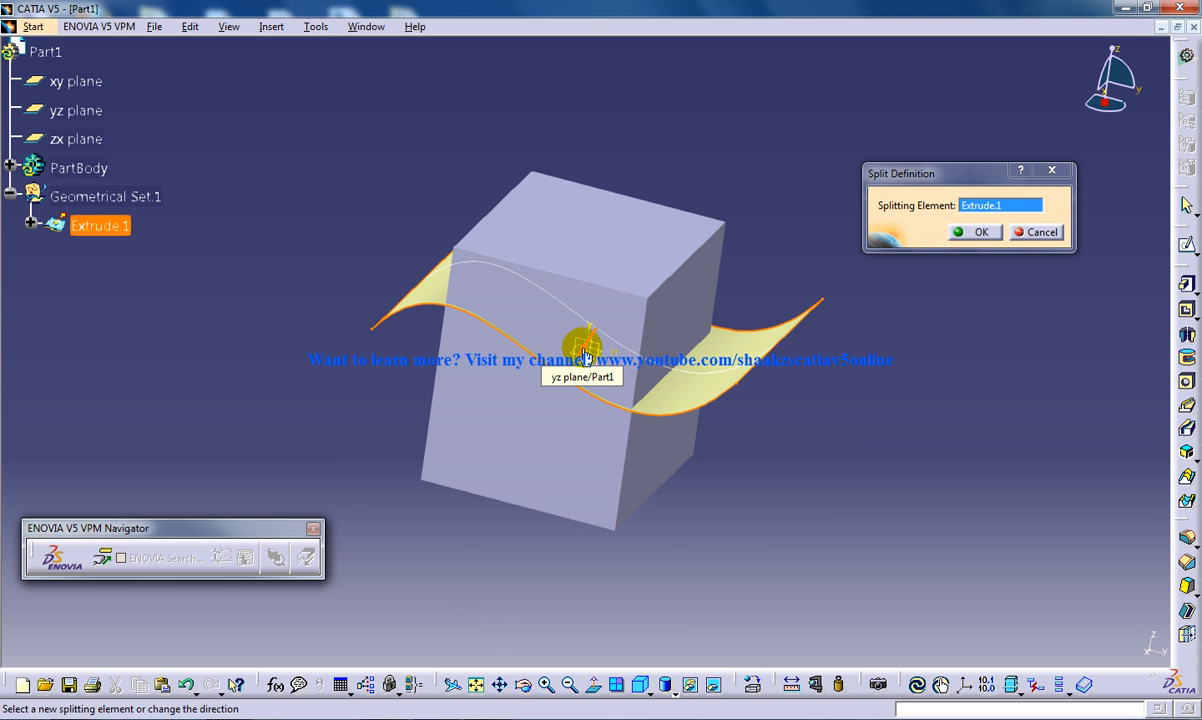
pyautogui.moveTo(584, 344); pyautogui.dragTo(596, 220)
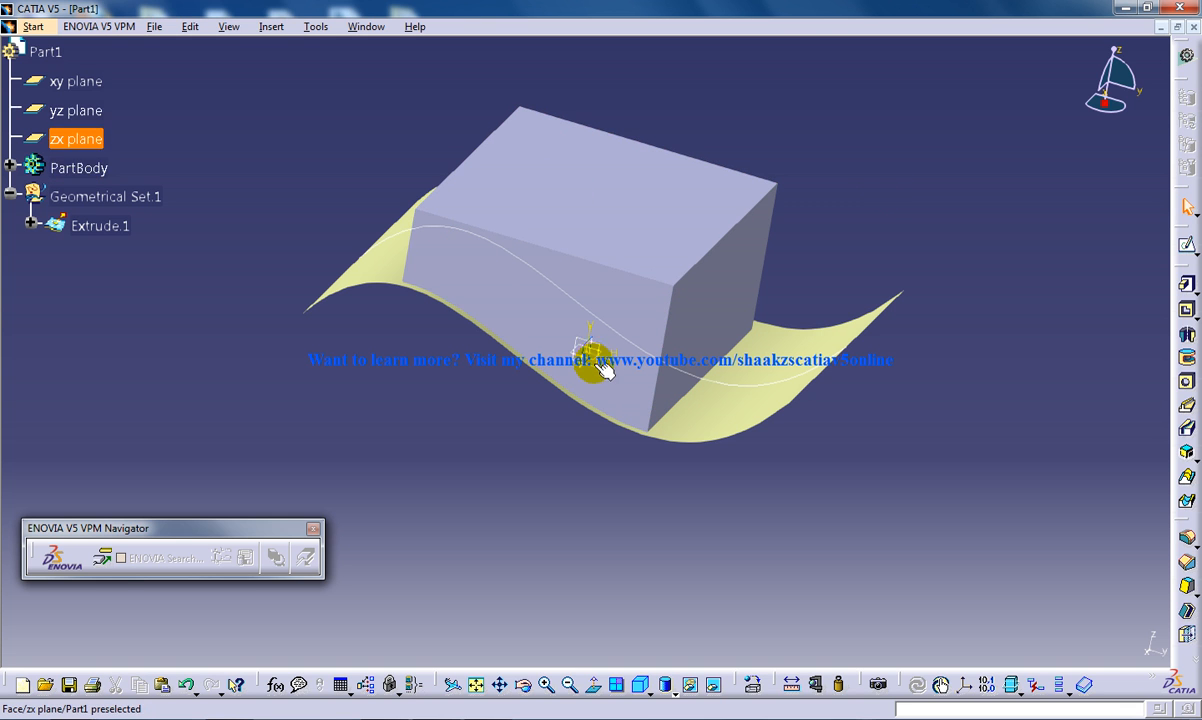
# Undo the split and delete Extrude.1, leaving only its sketch curve.
pyautogui.click(504, 284)
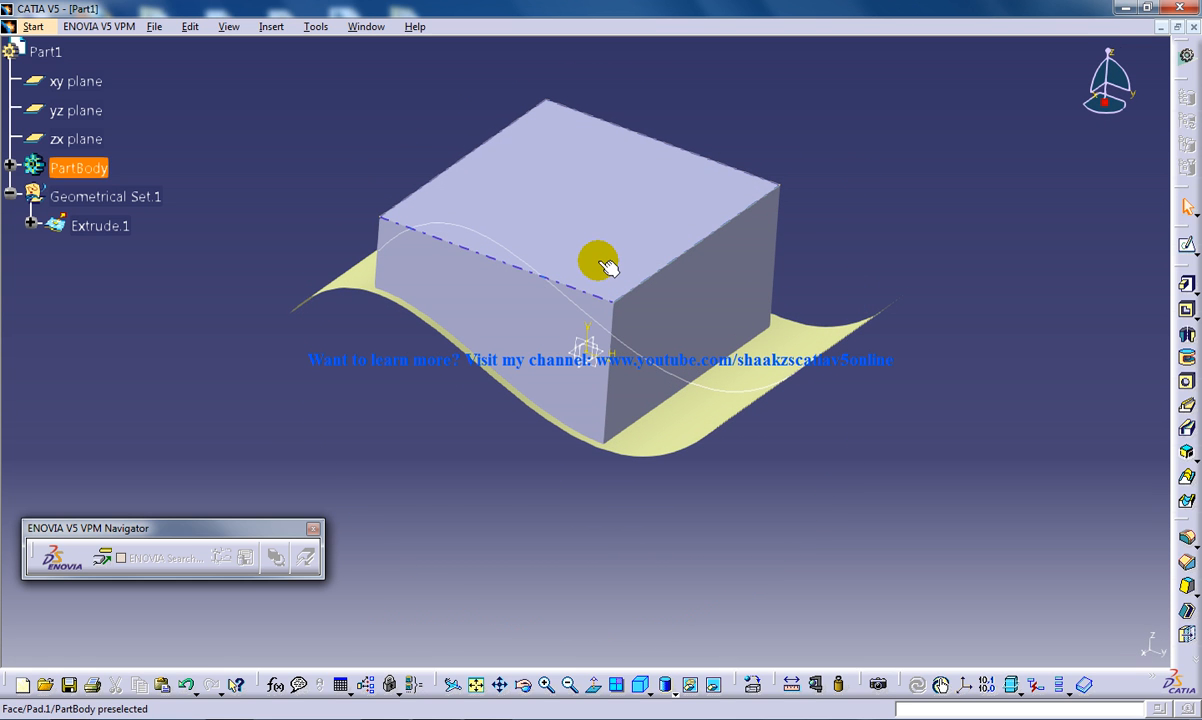
pyautogui.moveTo(598, 292)
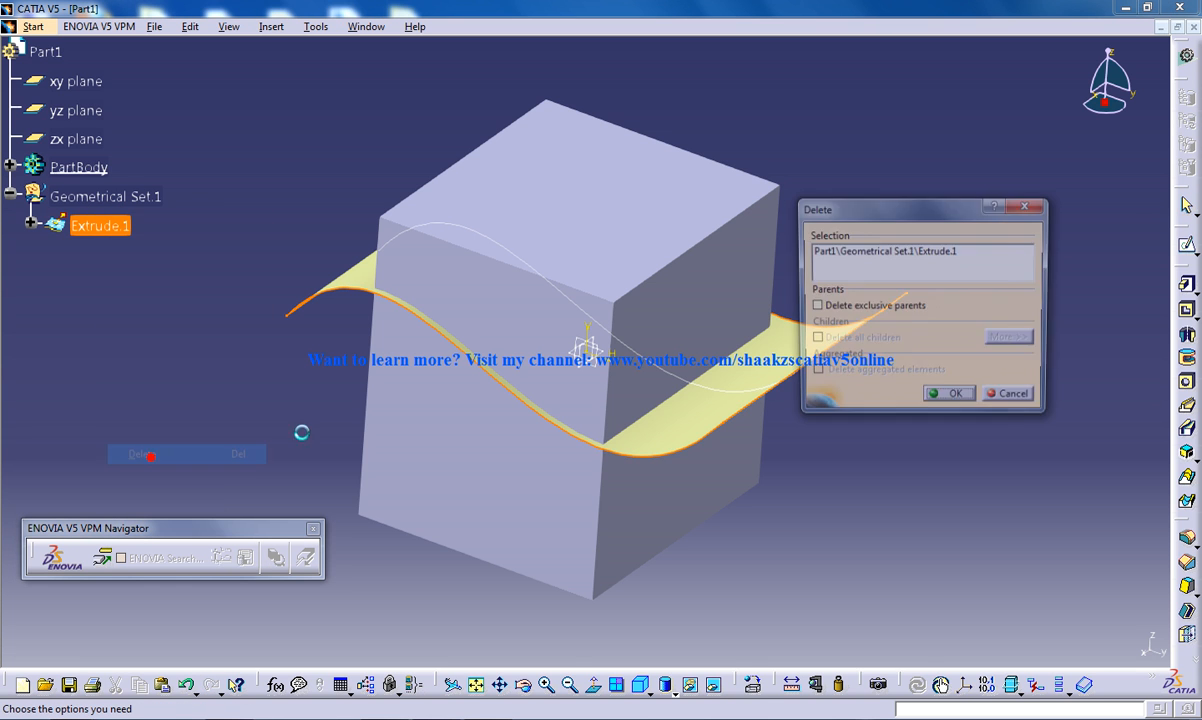
pyautogui.click(948, 392)
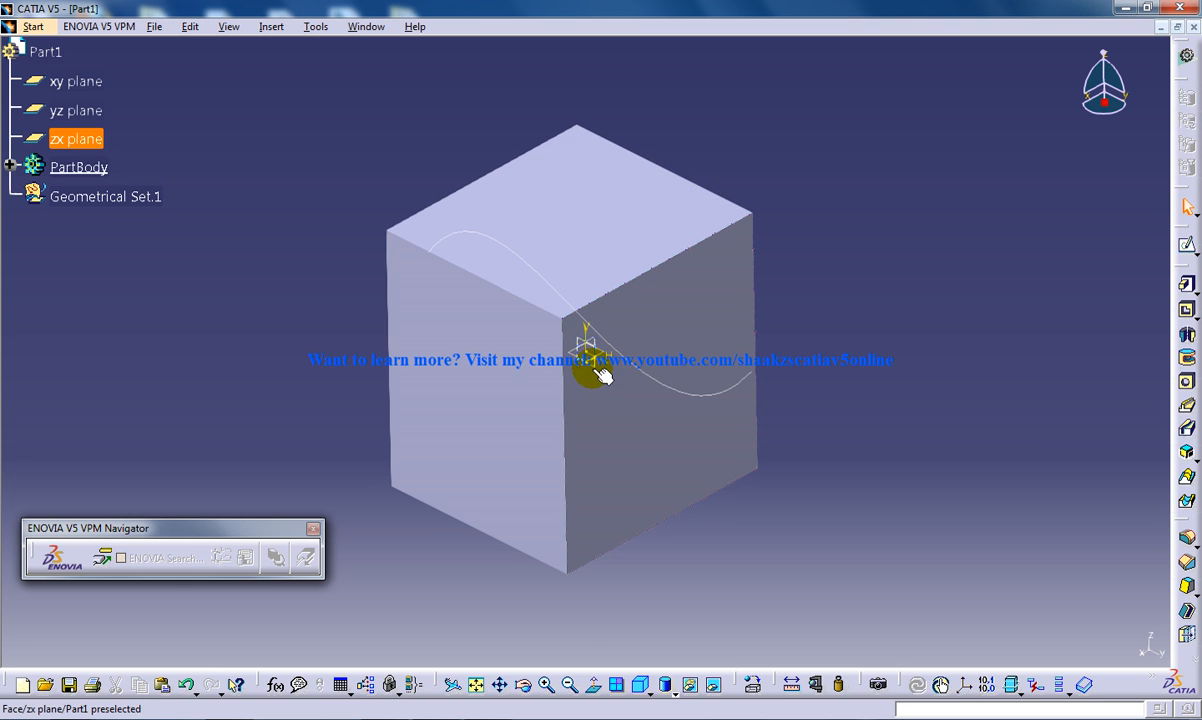
# Inspect the PartBody's context options and leave them unchanged.
pyautogui.click(80, 166)
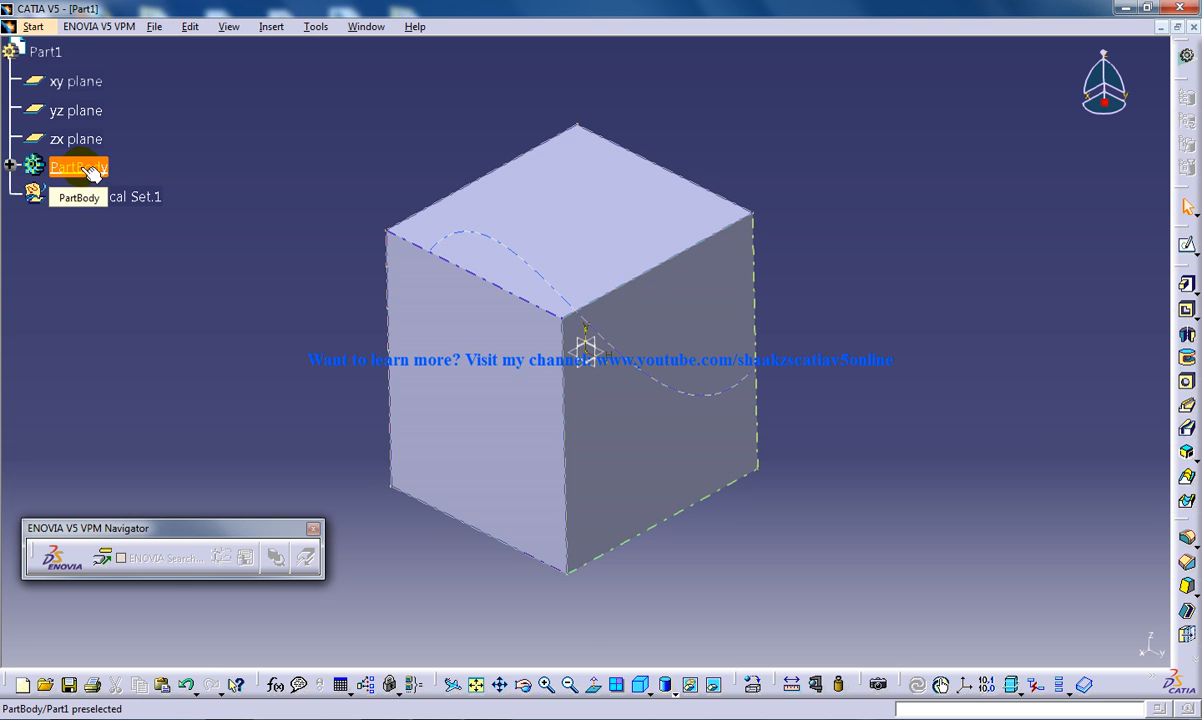
pyautogui.rightClick(78, 166)
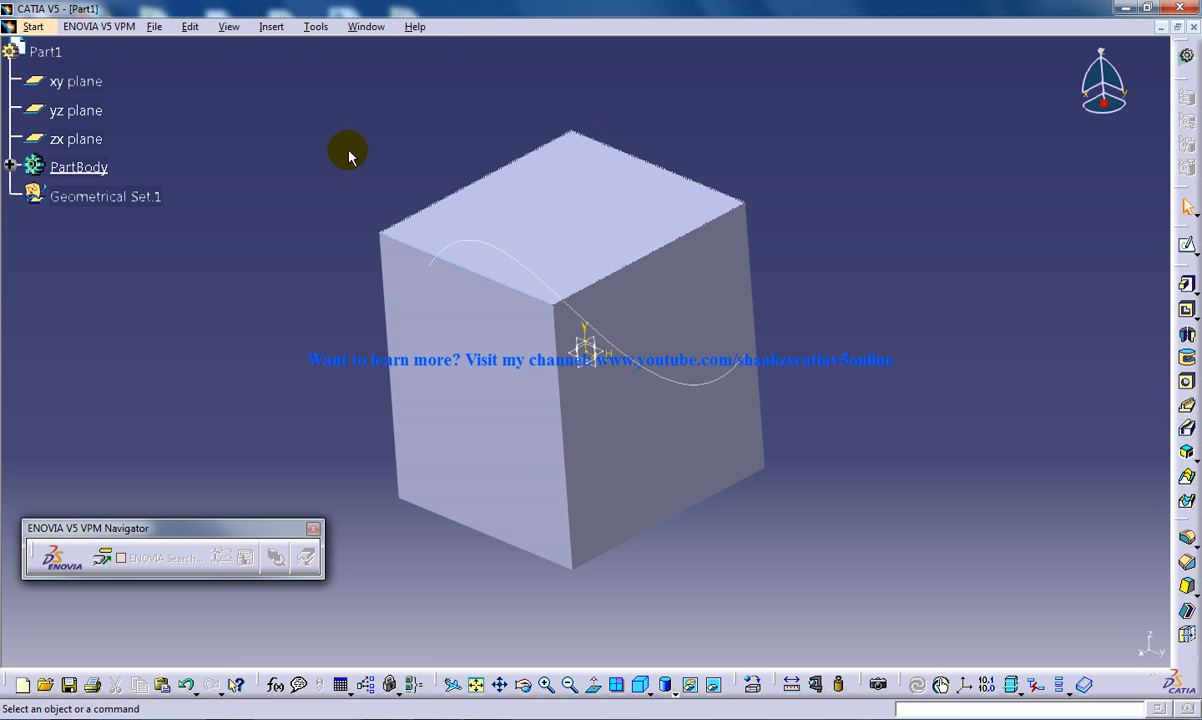
pyautogui.click(270, 26)
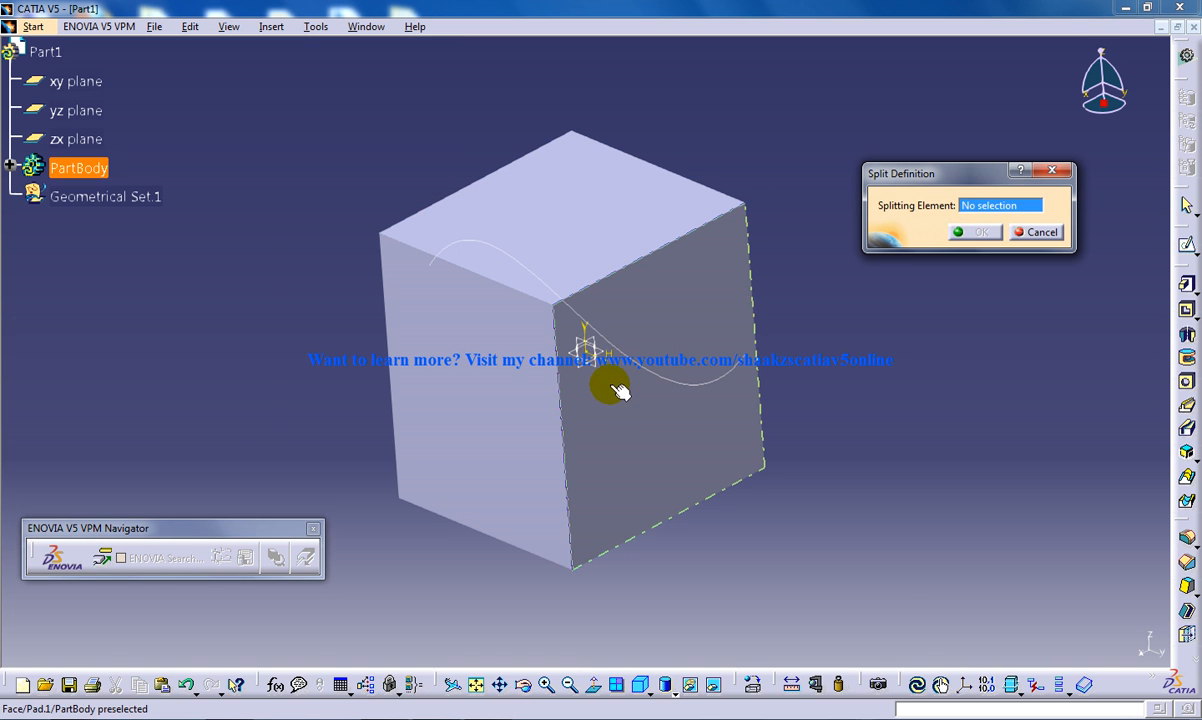
# Split the block with a reference plane, keeping one thinner flat-faced portion.
pyautogui.click(76, 110)
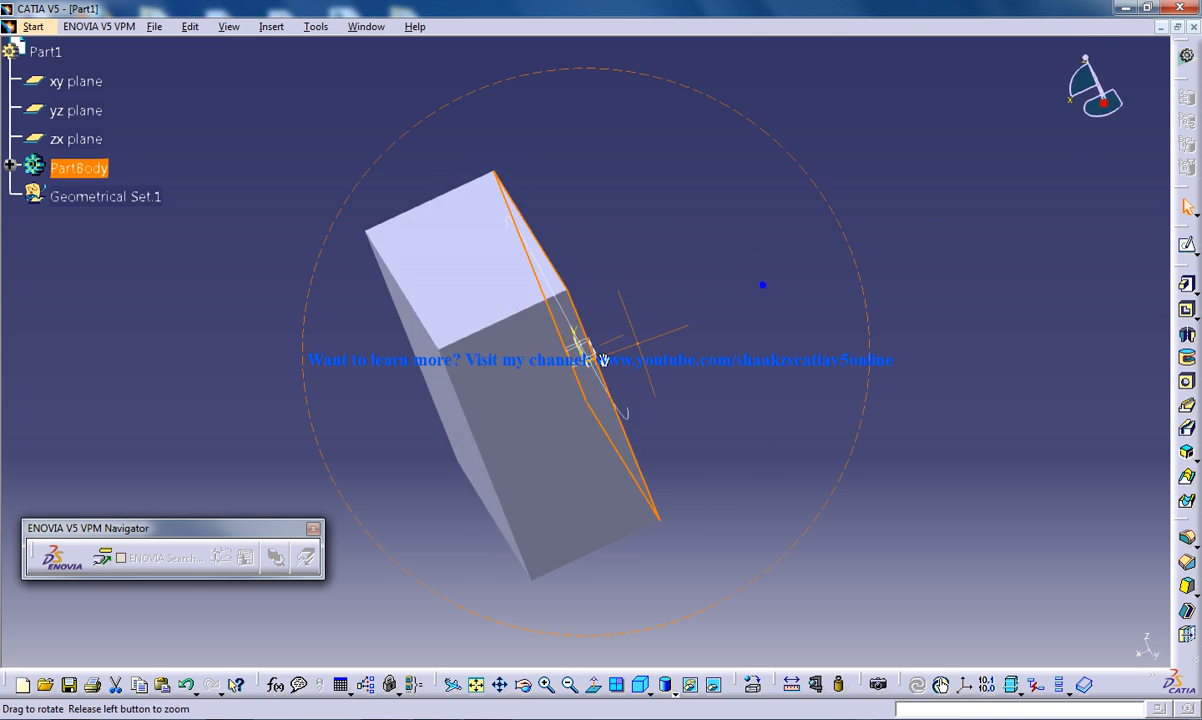
pyautogui.moveTo(600, 350); pyautogui.dragTo(464, 390)
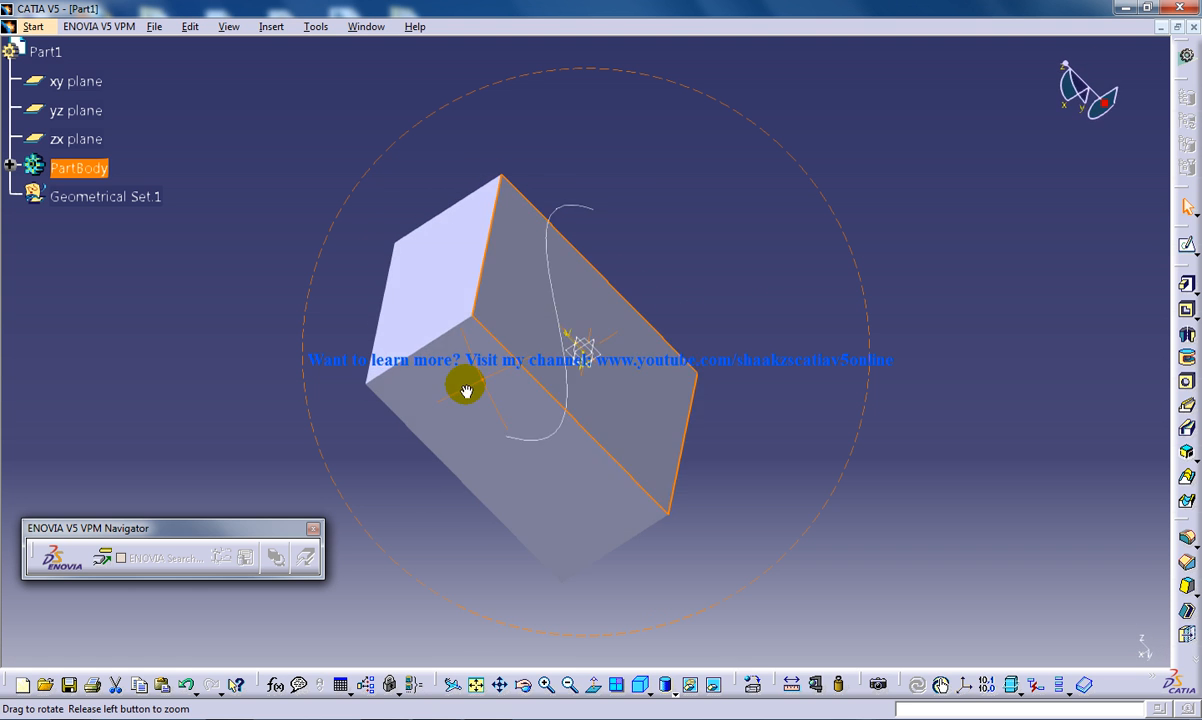
pyautogui.moveTo(464, 390); pyautogui.dragTo(600, 320)
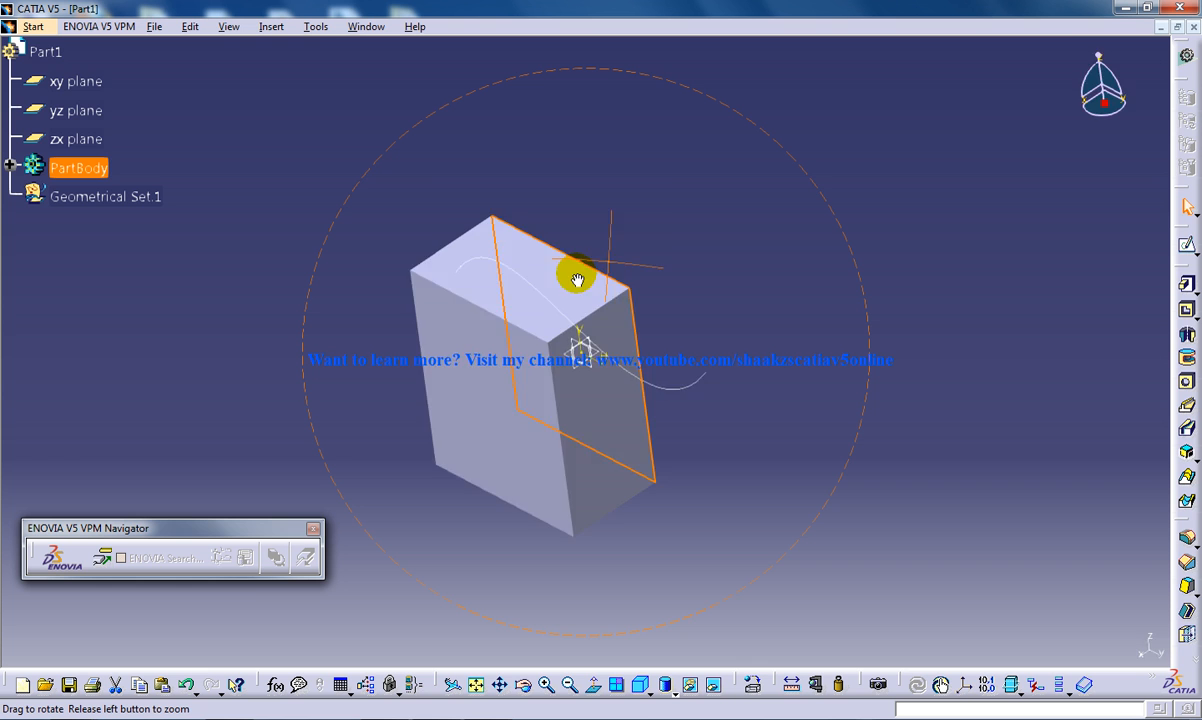
pyautogui.moveTo(578, 278); pyautogui.dragTo(652, 210)
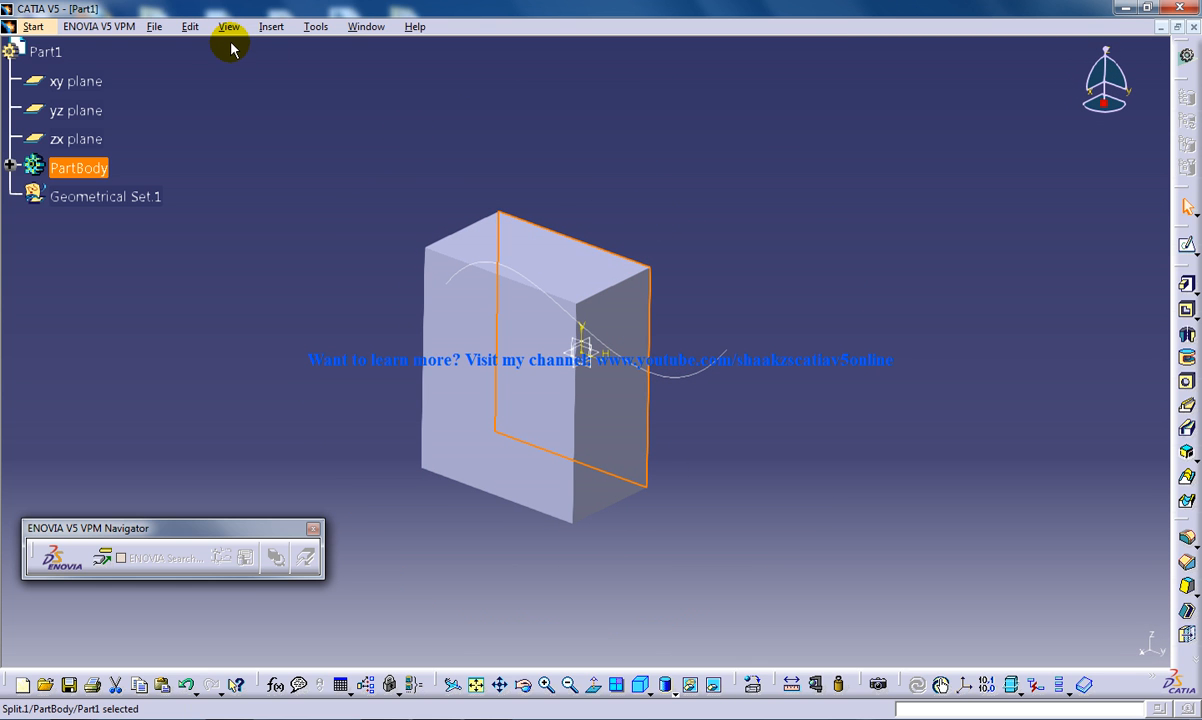
pyautogui.moveTo(644, 330)
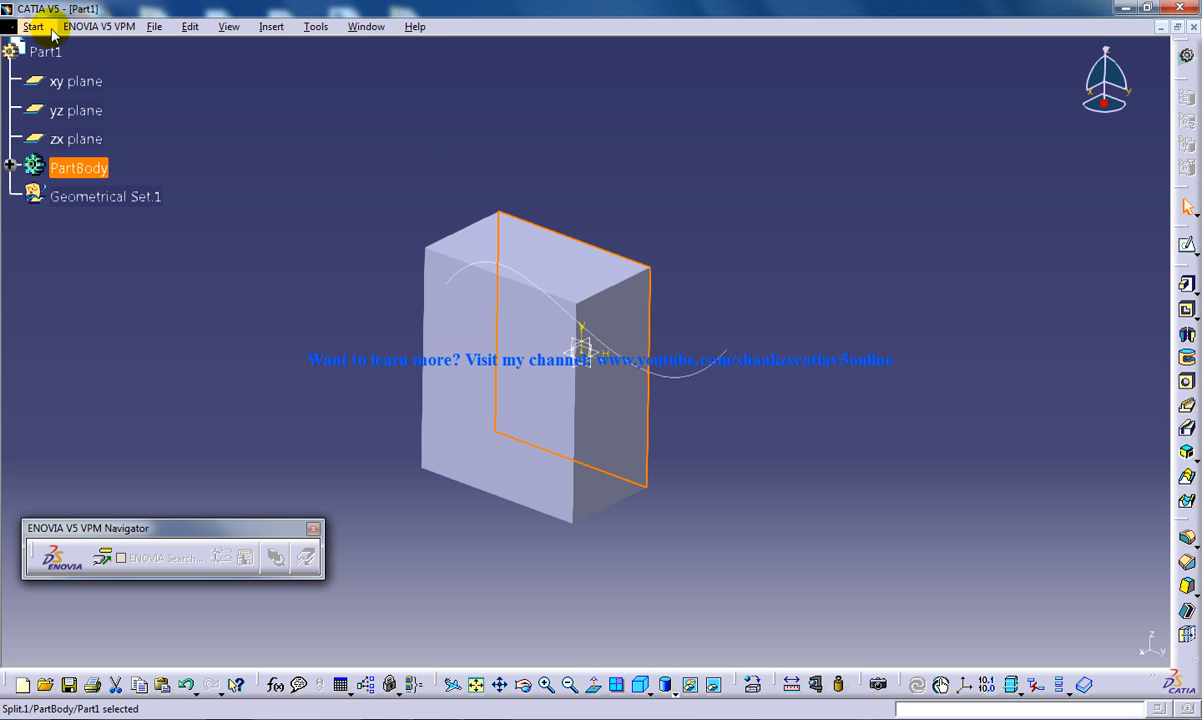
pyautogui.click(32, 26)
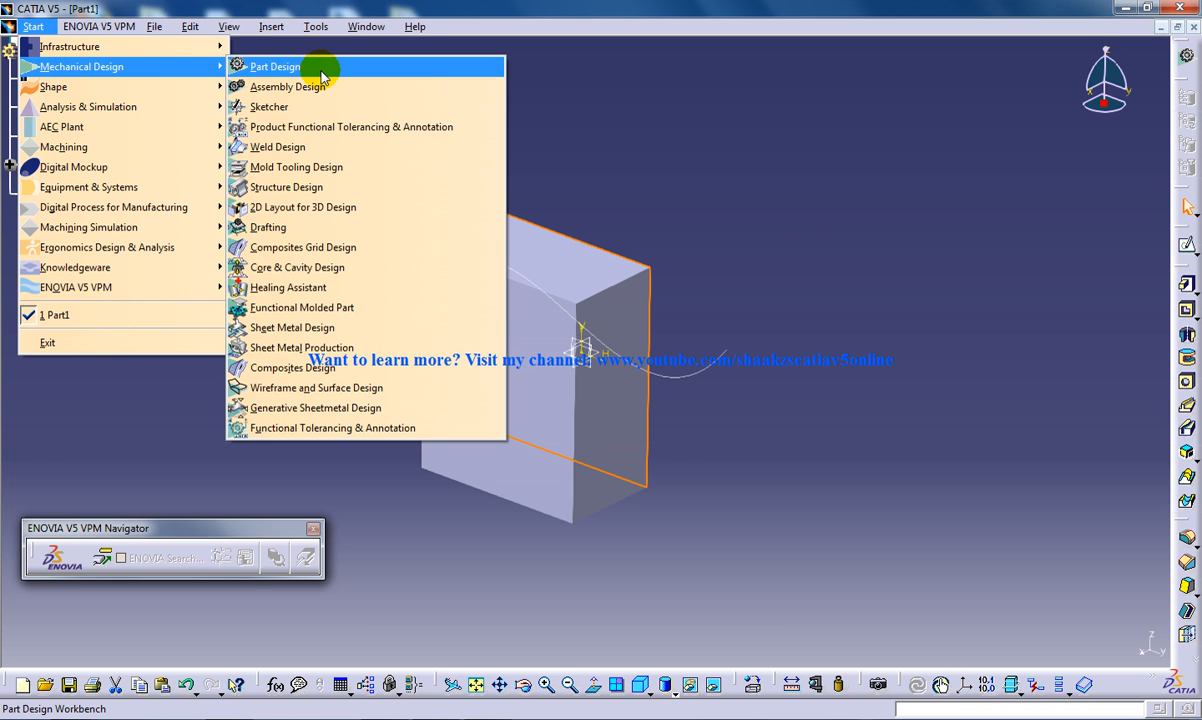
pyautogui.click(272, 66)
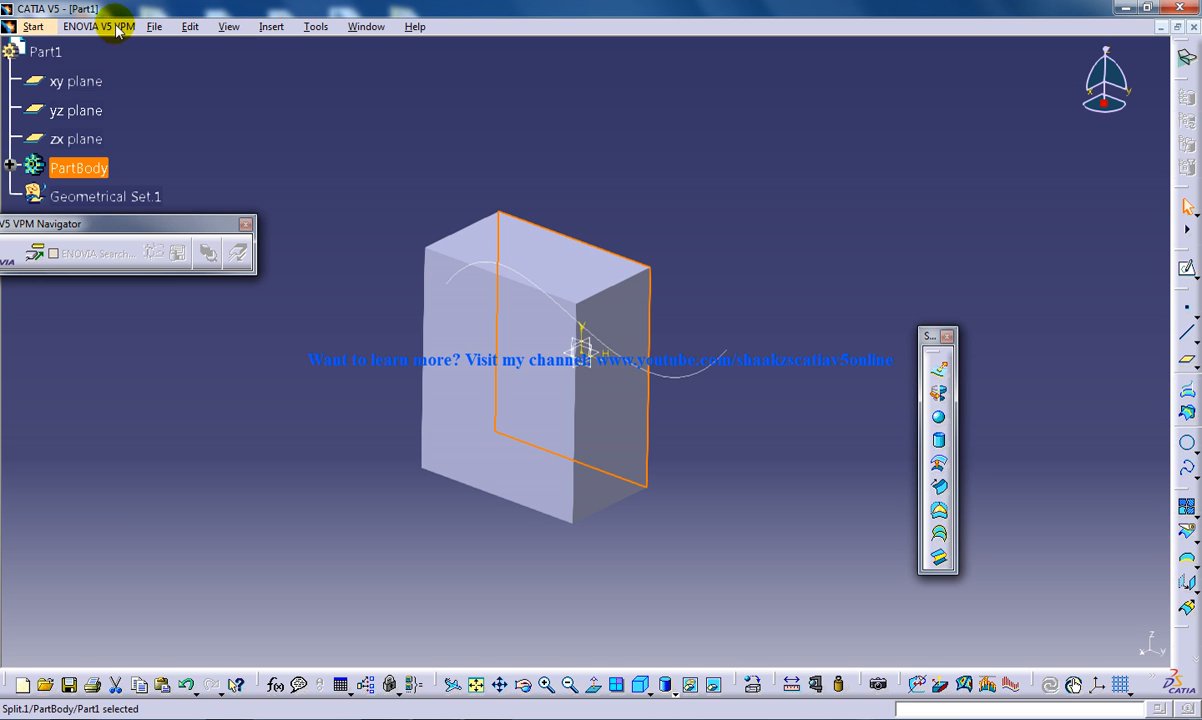
pyautogui.click(32, 28)
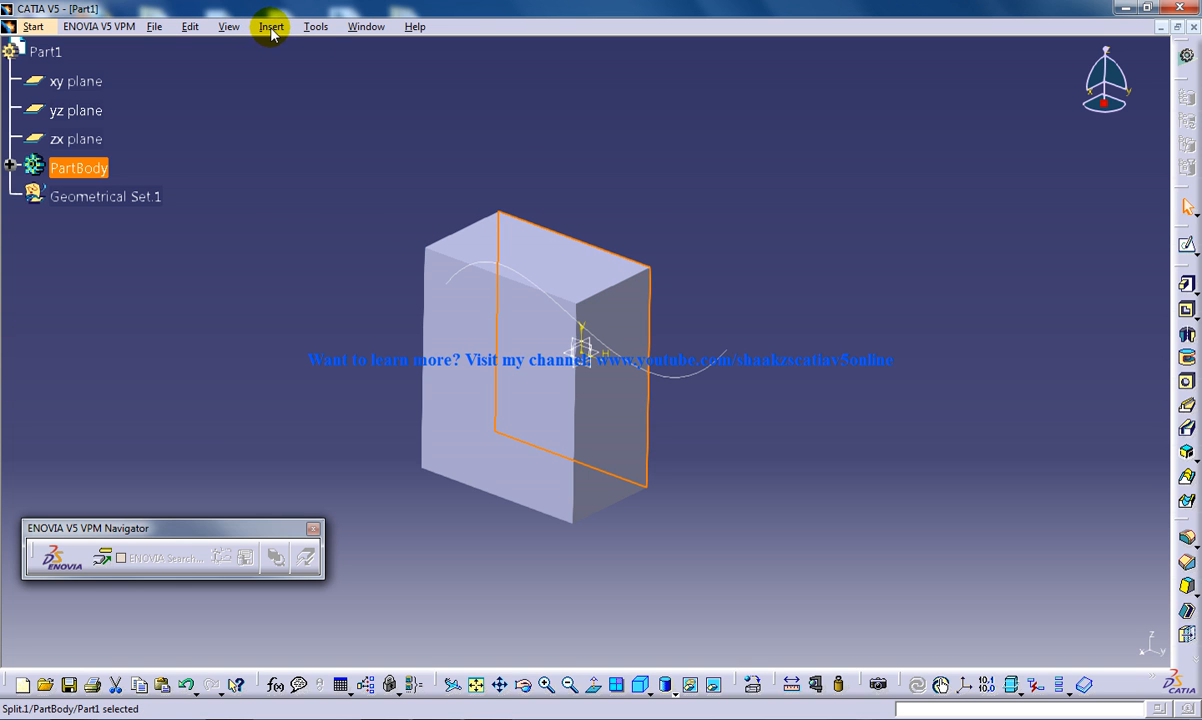
pyautogui.moveTo(516, 148)
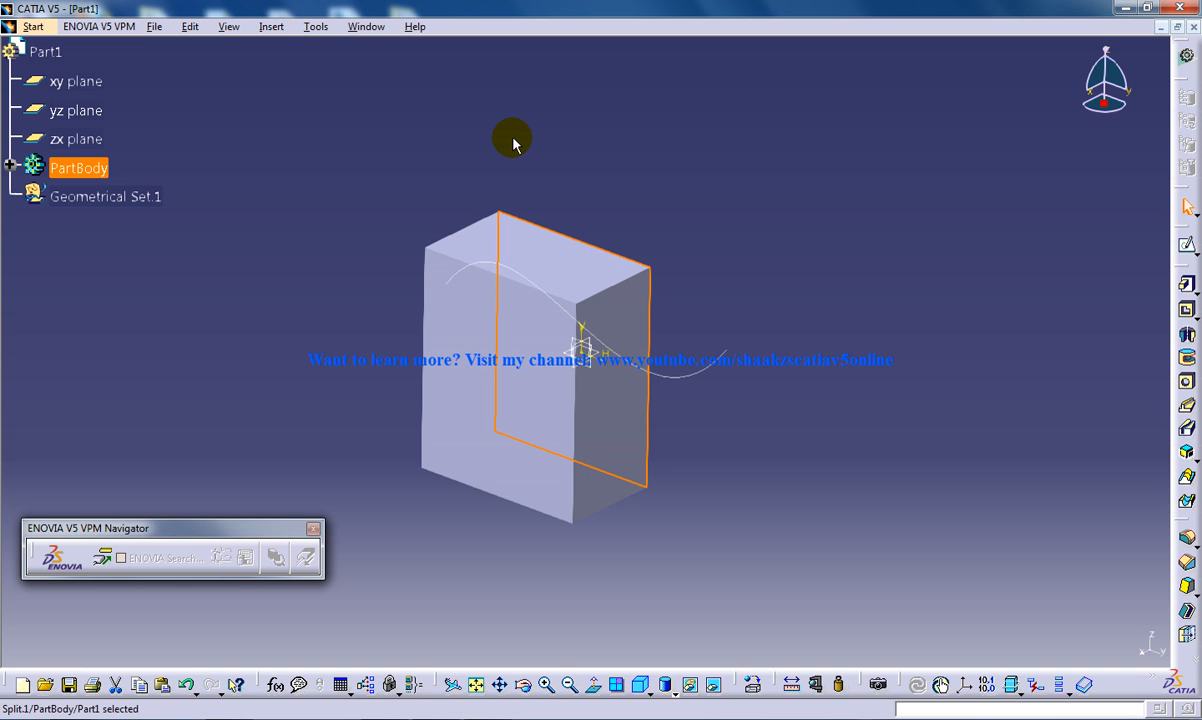